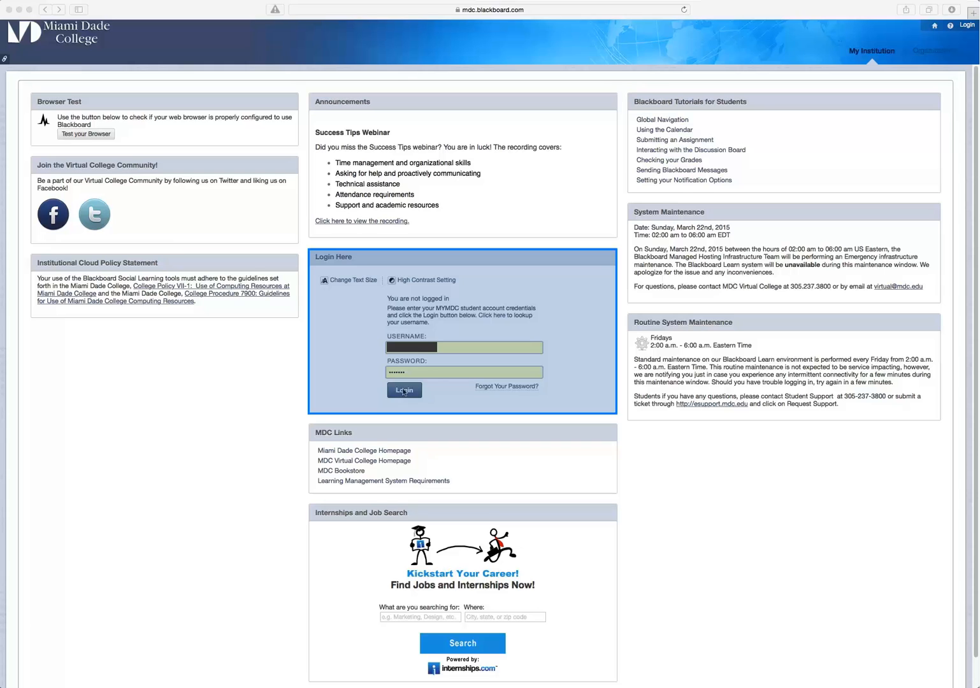
Log in with the MDC student credentials to reach the My Institution page.
{"action": "left_click", "coordinate": [463, 346]}
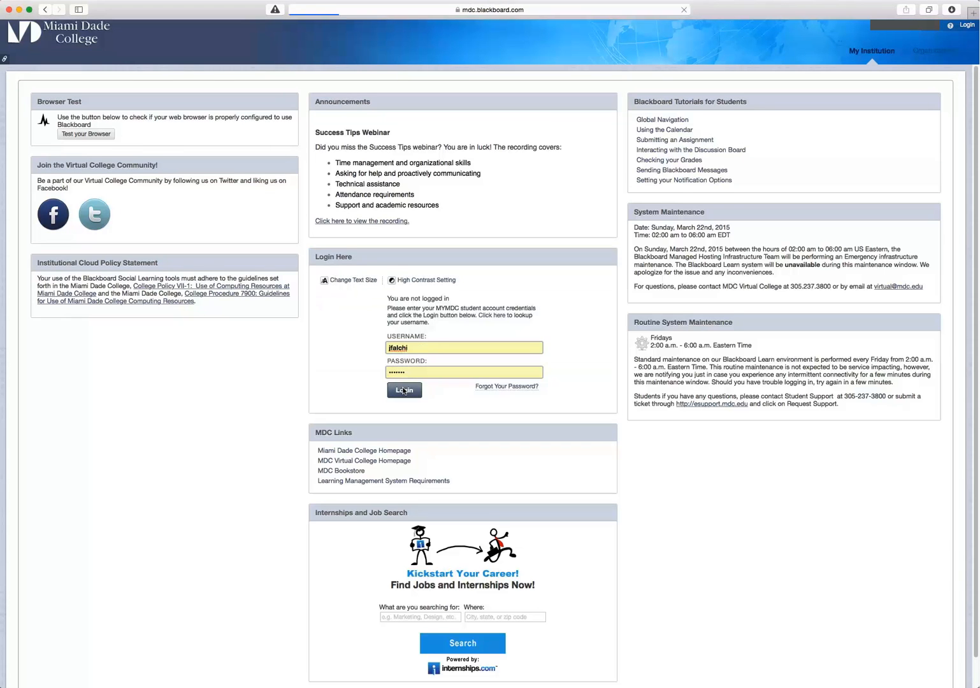
{"action": "left_click", "coordinate": [404, 389]}
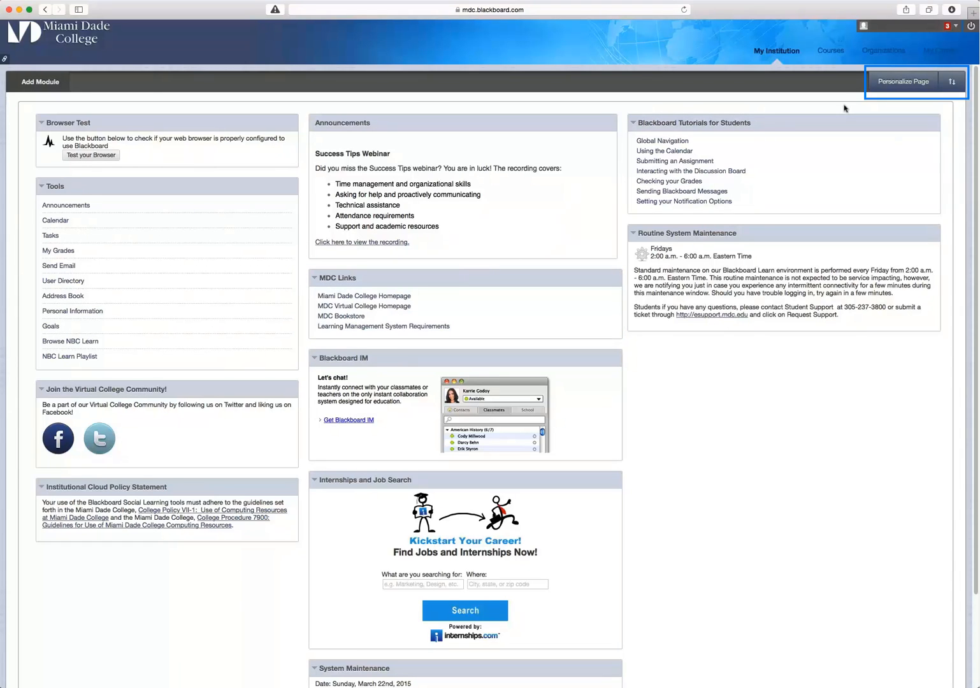
Go to the Courses tab listing the student's enrolled course.
{"action": "left_click", "coordinate": [903, 81]}
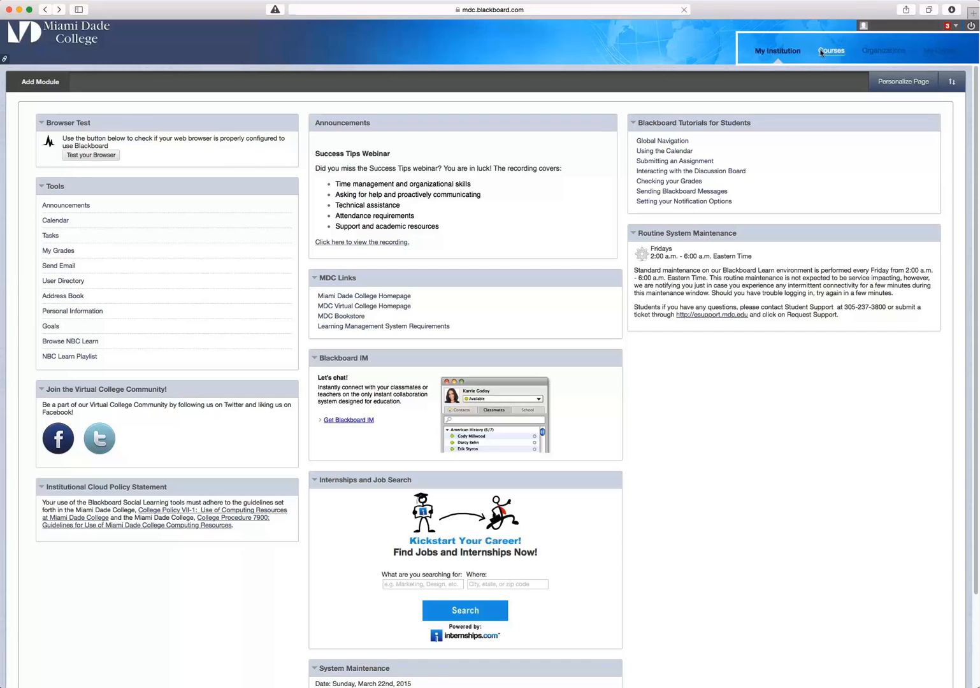
{"action": "left_click", "coordinate": [830, 51]}
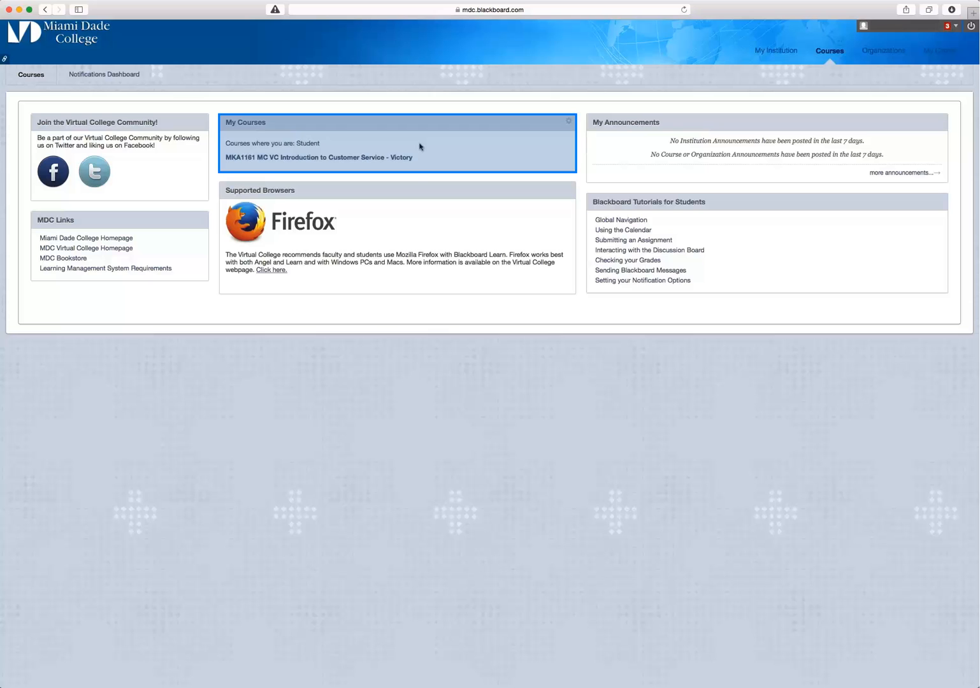
{"action": "mouse_move", "coordinate": [427, 147]}
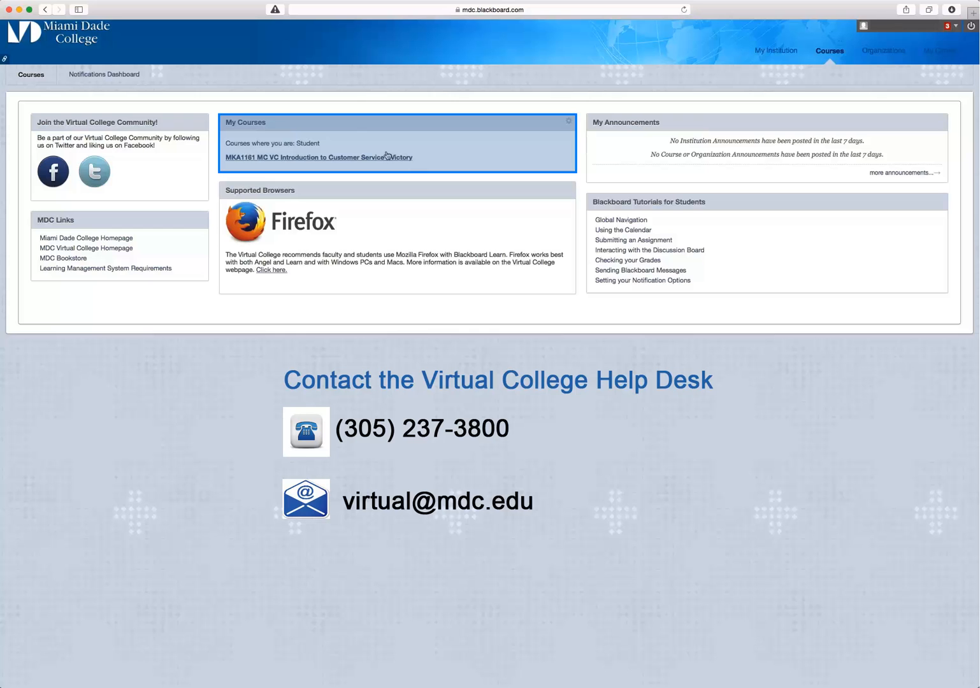
Open the Introduction to Customer Service course and its Getting Started page.
{"action": "left_click", "coordinate": [318, 157]}
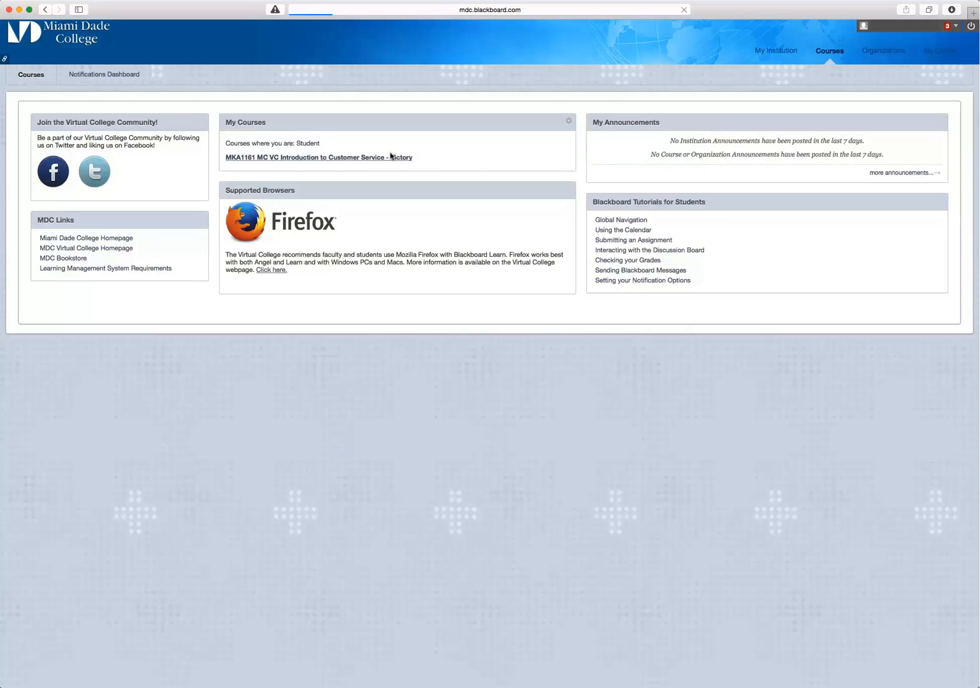
{"action": "left_click", "coordinate": [318, 158]}
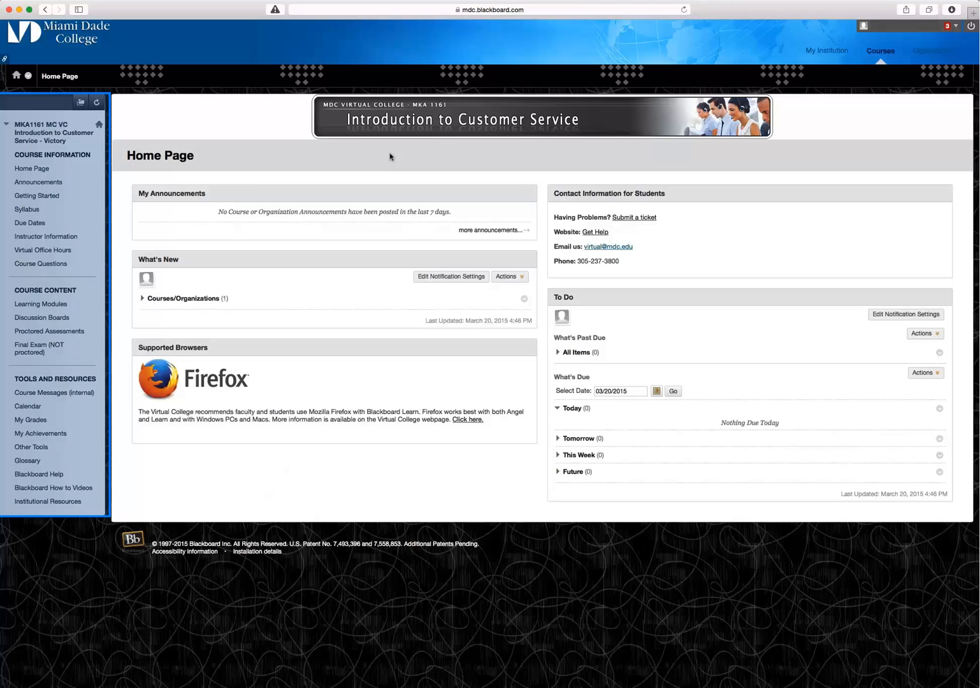
{"action": "mouse_move", "coordinate": [276, 155]}
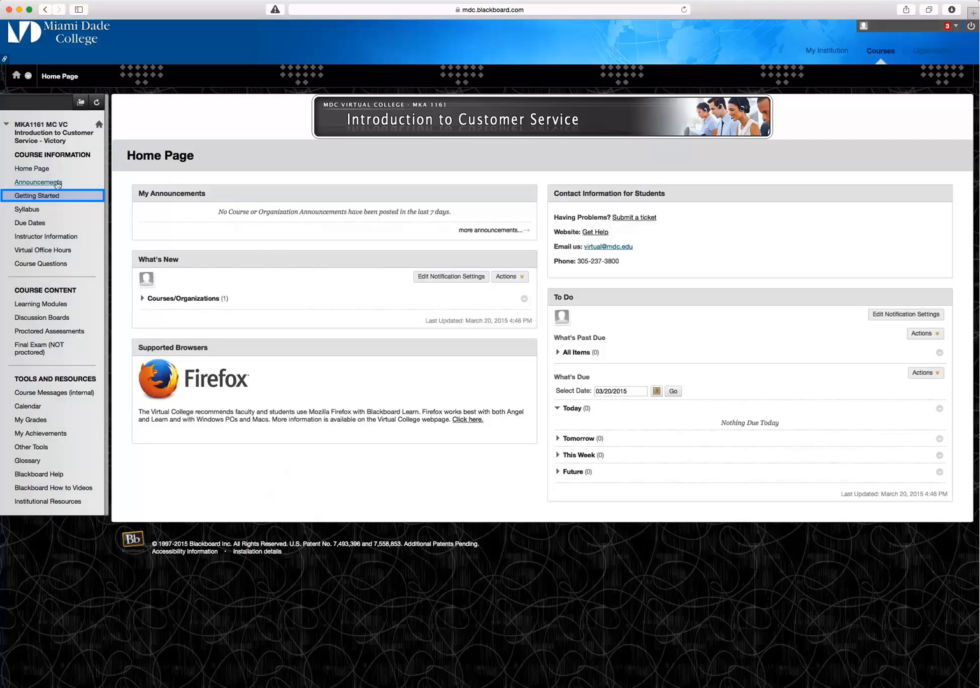
{"action": "left_click", "coordinate": [37, 195]}
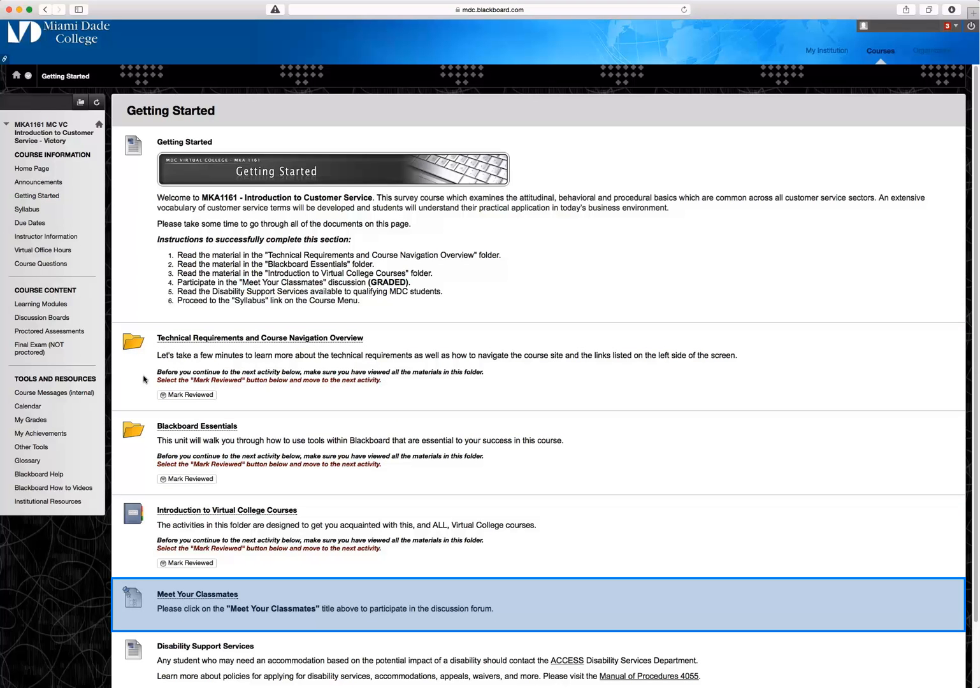
{"action": "mouse_move", "coordinate": [151, 584]}
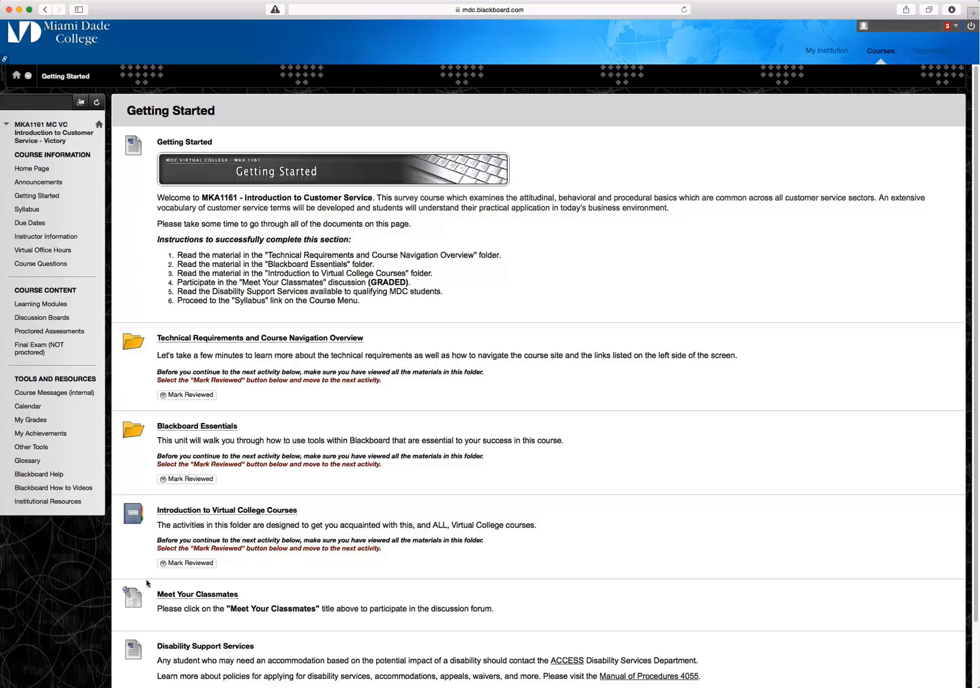
Open the Course Syllabus item and scroll through the course information and description.
{"action": "left_click", "coordinate": [27, 209]}
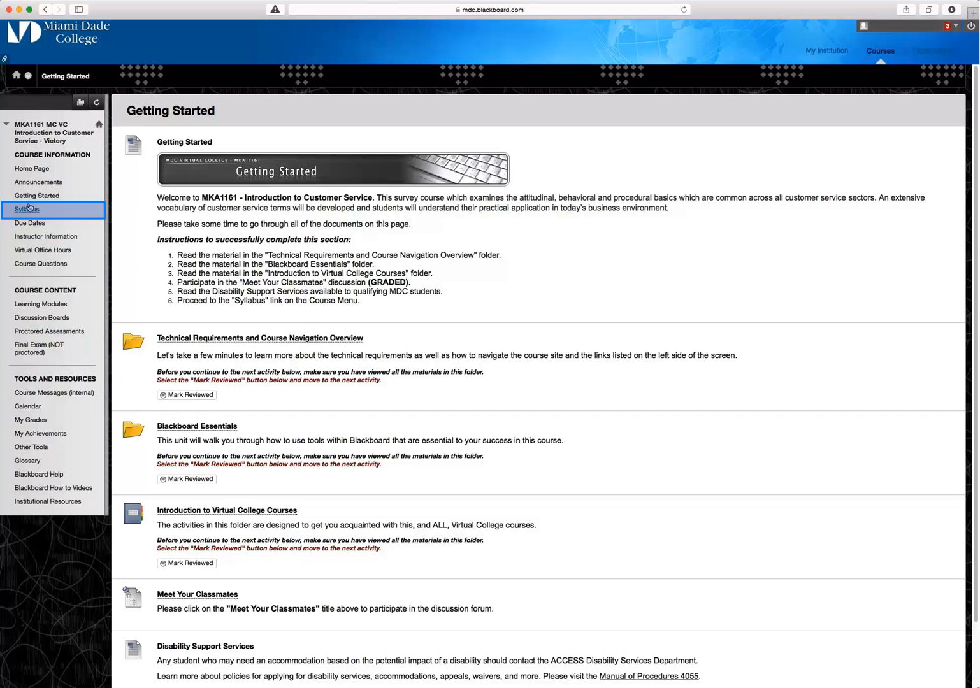
{"action": "left_click", "coordinate": [27, 209]}
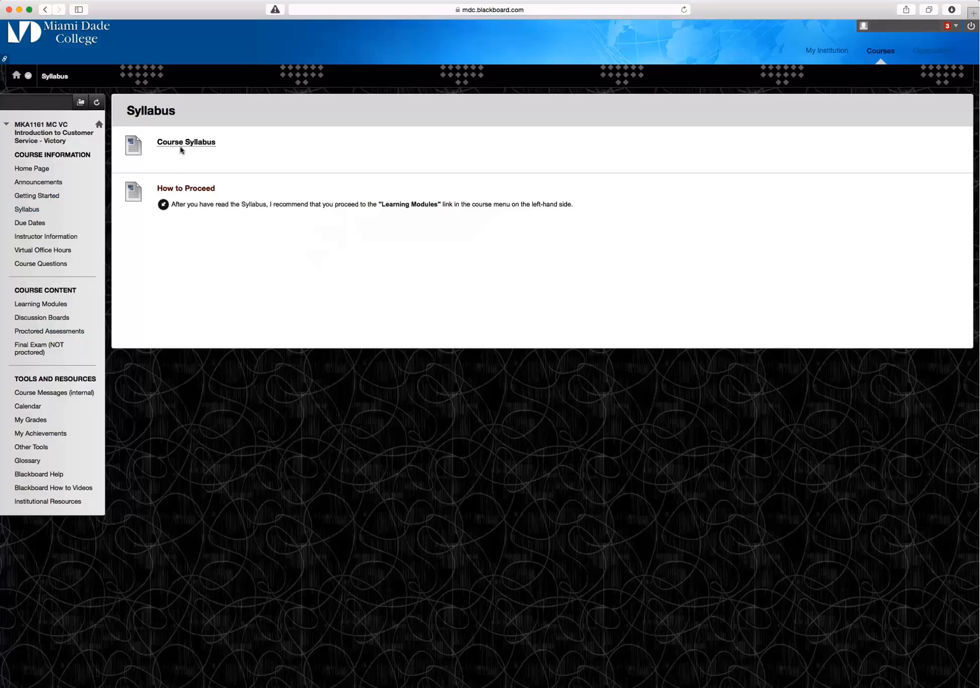
{"action": "left_click", "coordinate": [185, 141]}
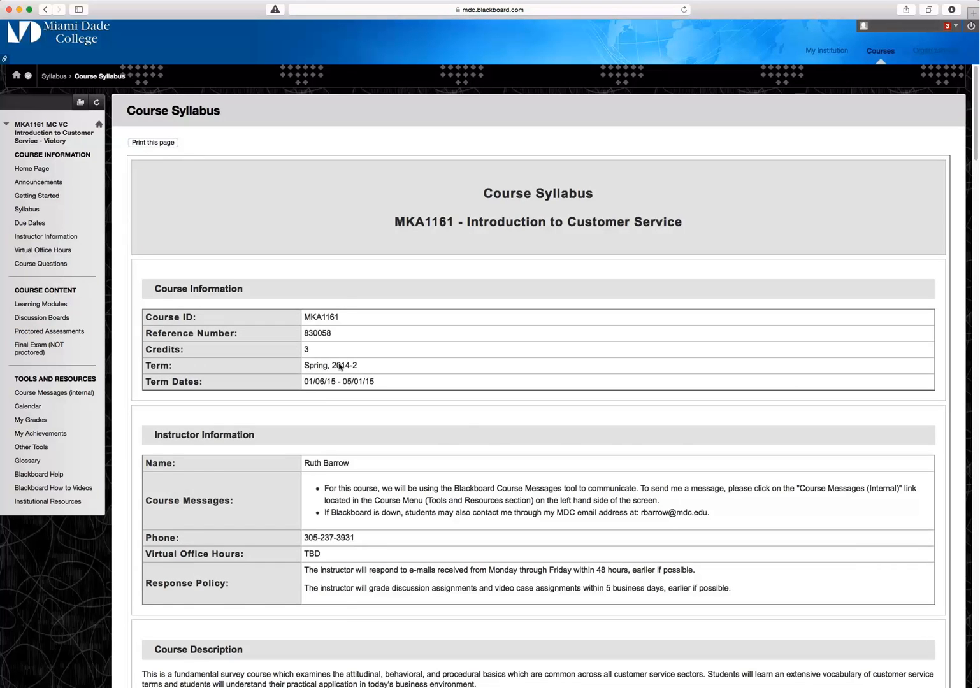
{"action": "scroll", "scroll_direction": "down", "scroll_amount": 3}
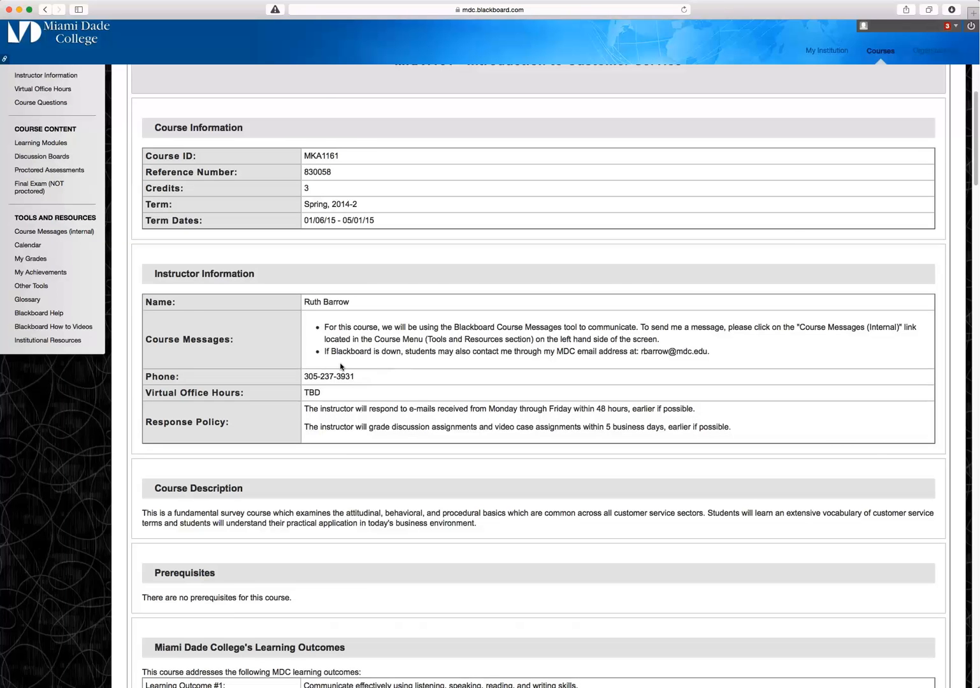
{"action": "scroll", "scroll_direction": "down", "scroll_amount": 3}
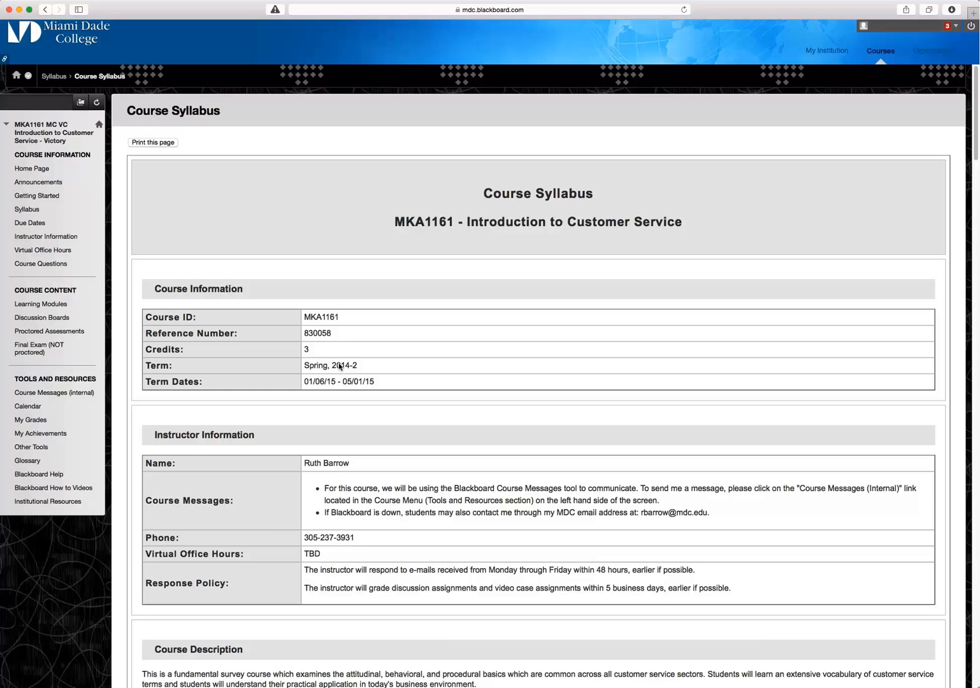
{"action": "mouse_move", "coordinate": [296, 349]}
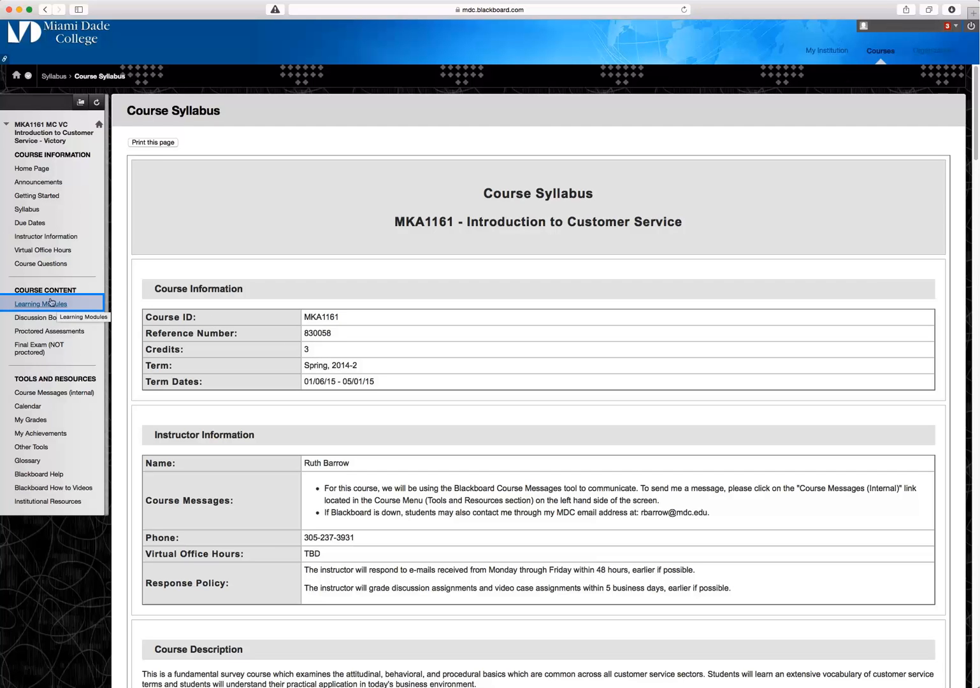
Go through Learning Modules and Module 1: The Profession to Chapter 1.
{"action": "left_click", "coordinate": [41, 303]}
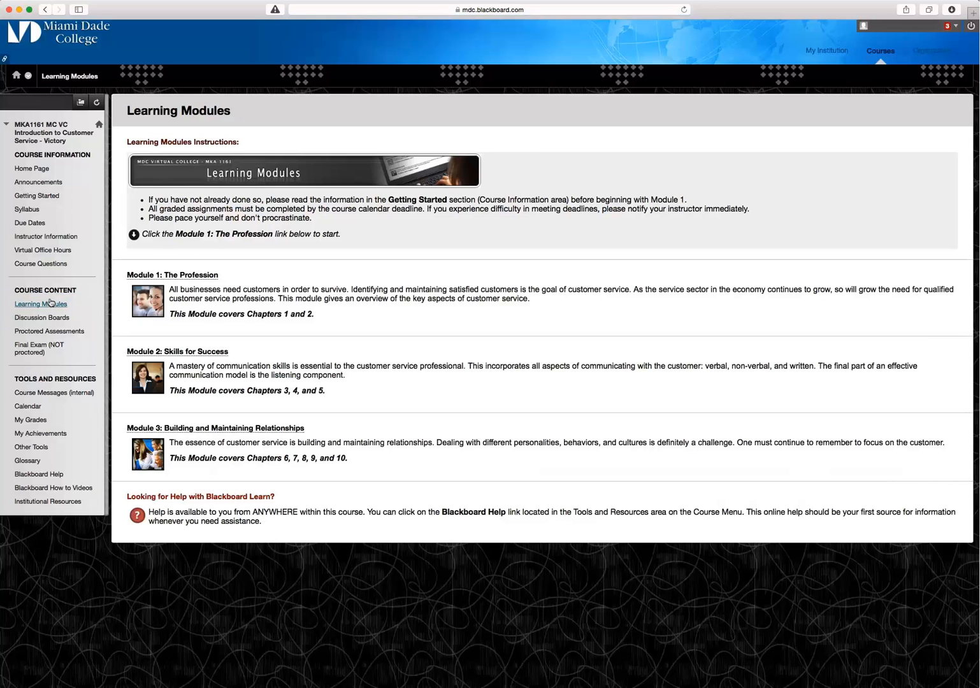
{"action": "mouse_move", "coordinate": [86, 289]}
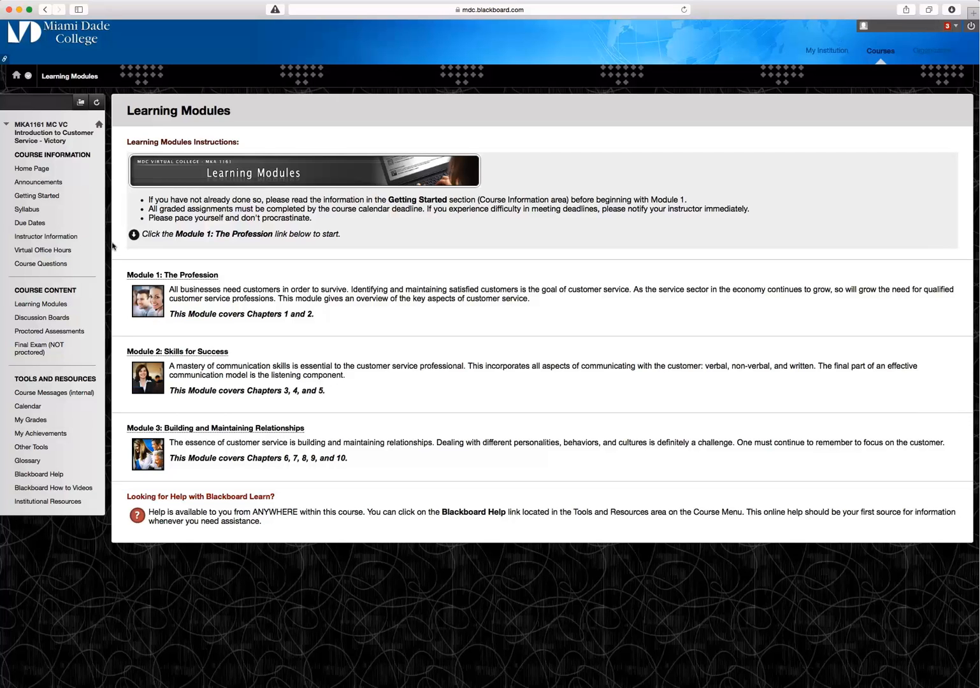
{"action": "mouse_move", "coordinate": [134, 268]}
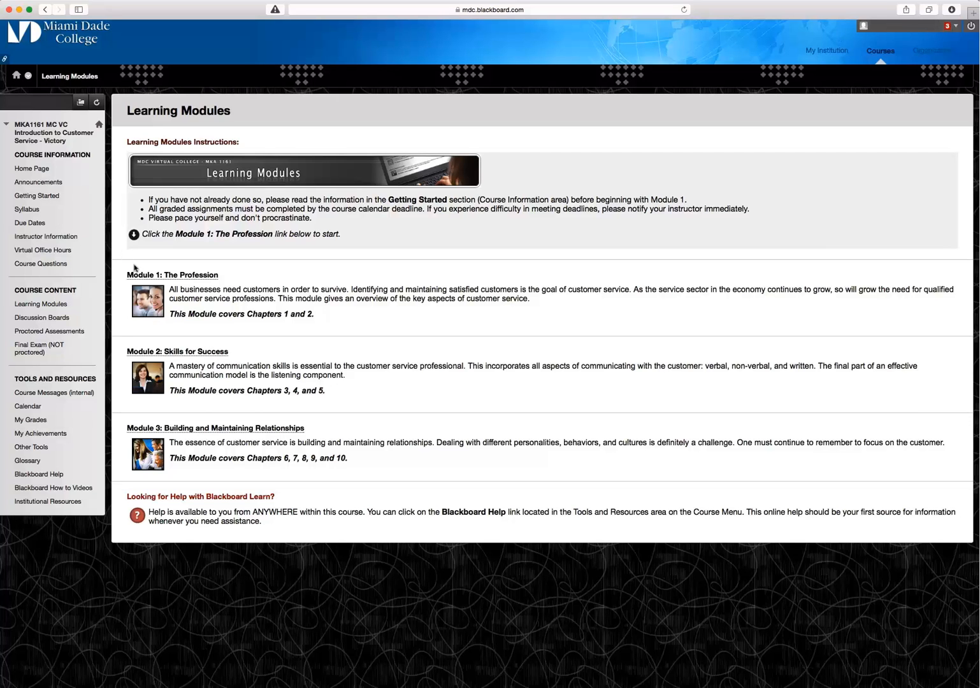
{"action": "left_click", "coordinate": [172, 274]}
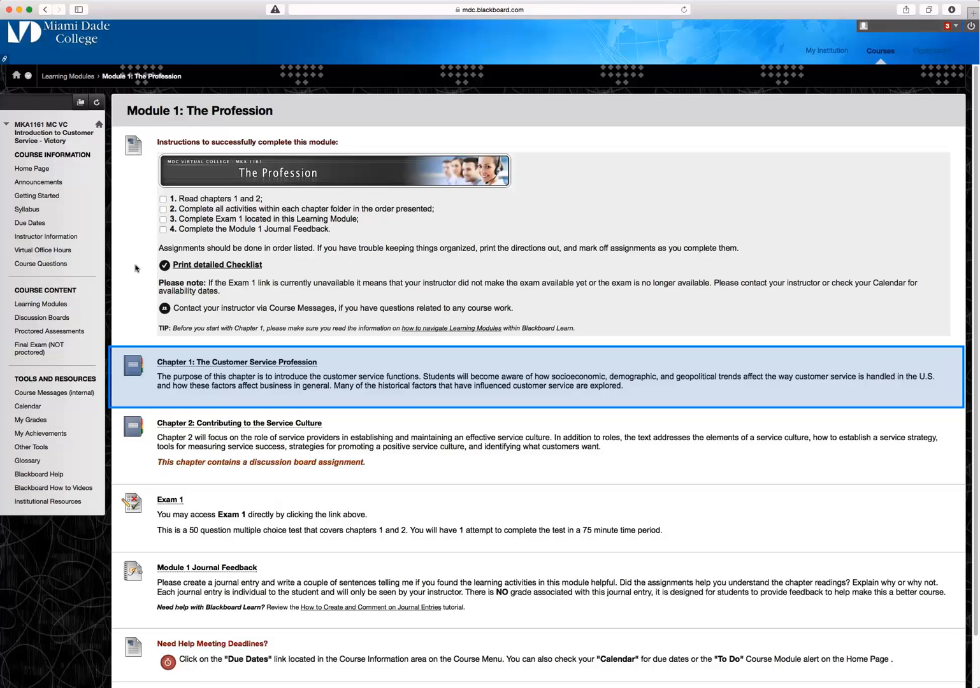
{"action": "mouse_move", "coordinate": [167, 357]}
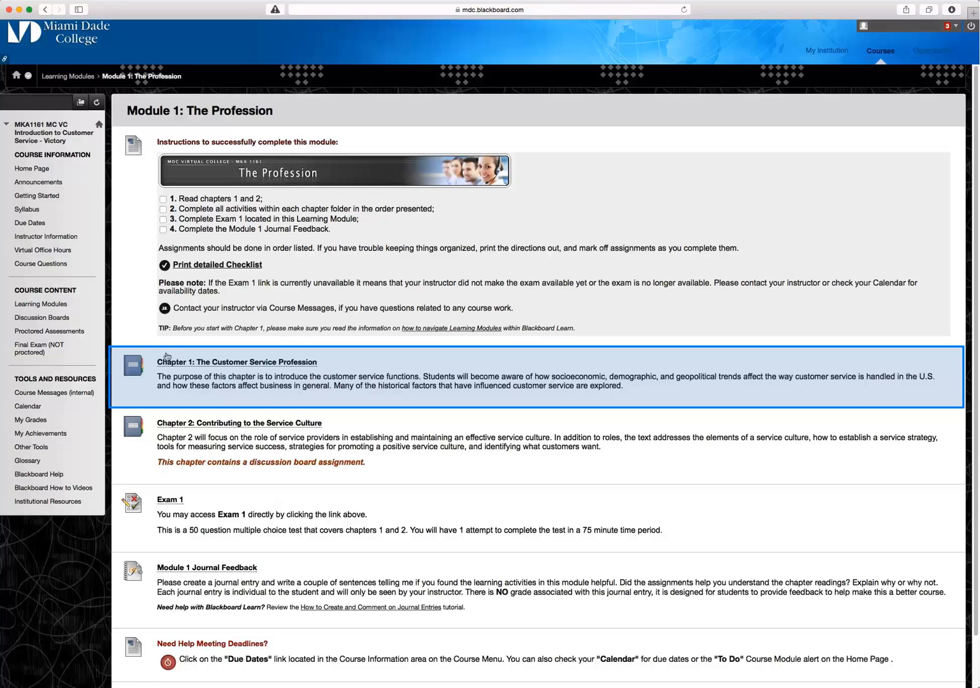
{"action": "left_click", "coordinate": [236, 361]}
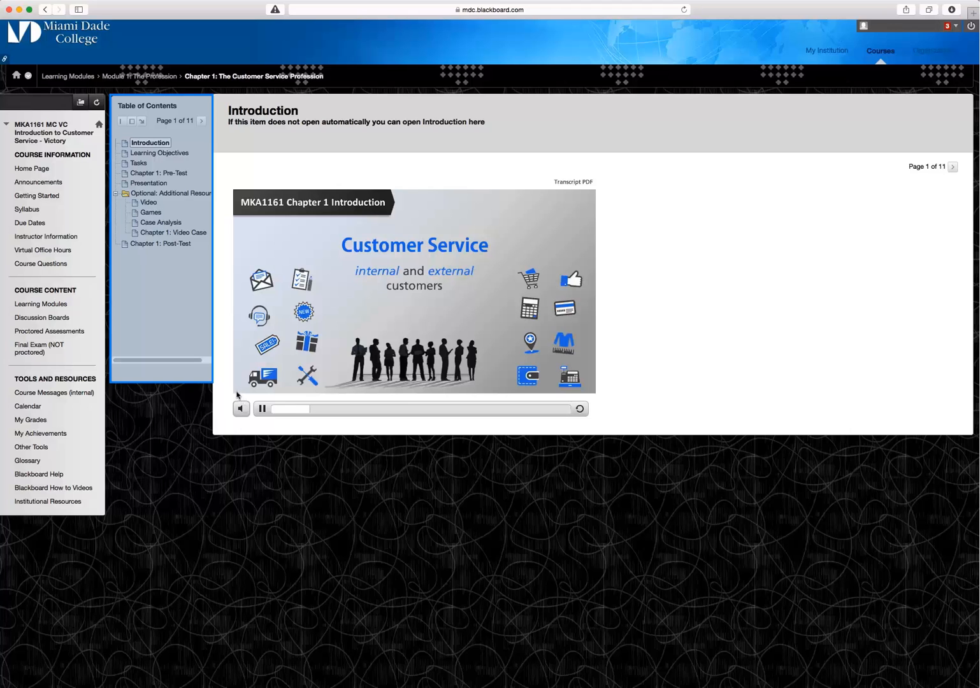
View Chapter 1's Games page, then return to the Learning Modules overview.
{"action": "left_click", "coordinate": [151, 212]}
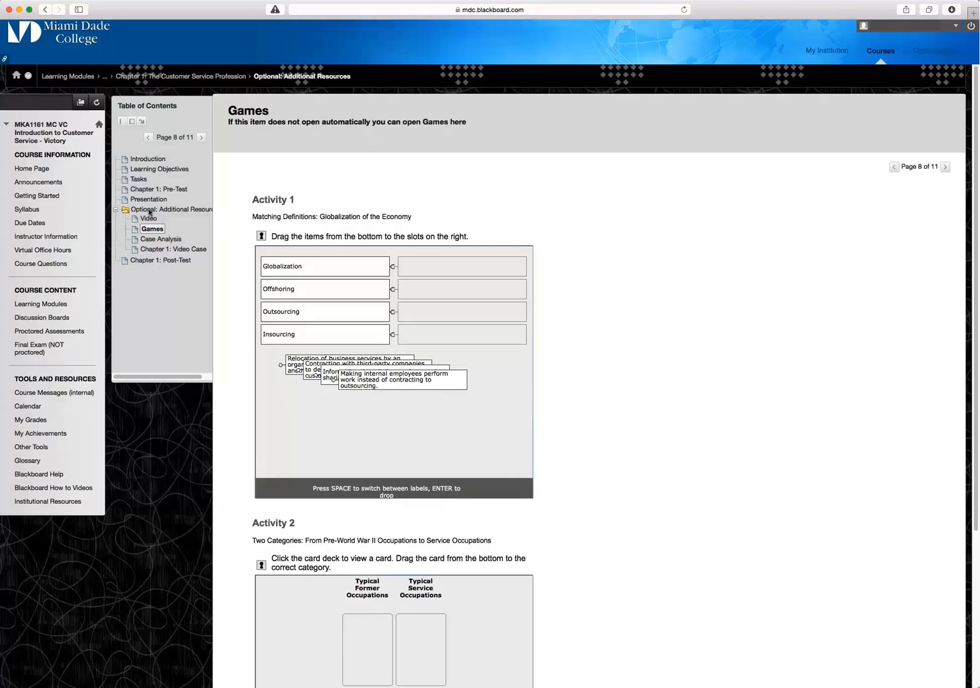
{"action": "mouse_move", "coordinate": [38, 182]}
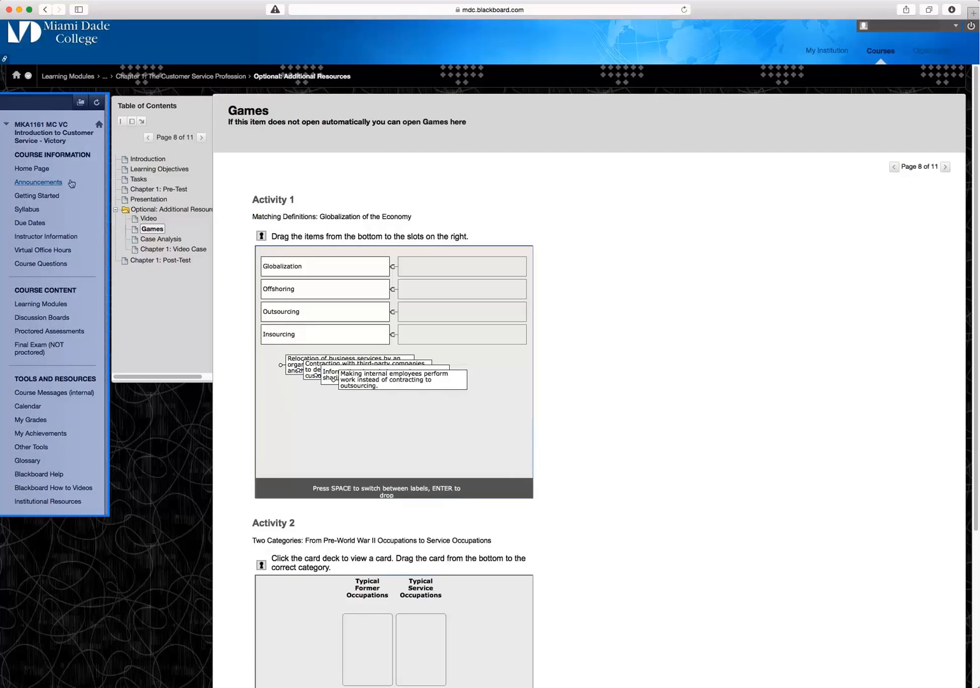
{"action": "mouse_move", "coordinate": [46, 236]}
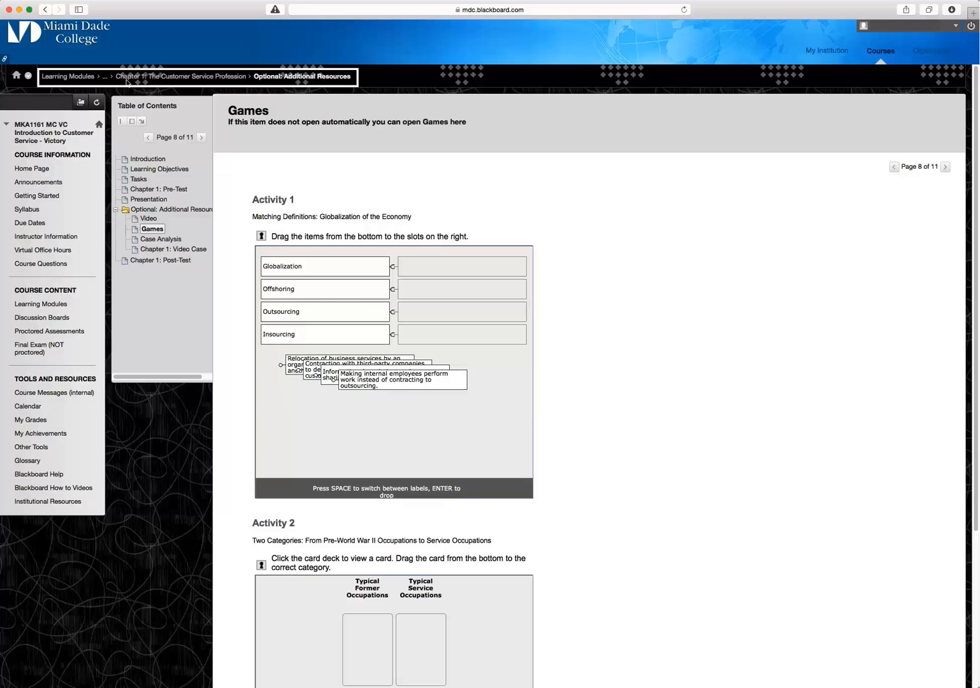
{"action": "left_click", "coordinate": [68, 76]}
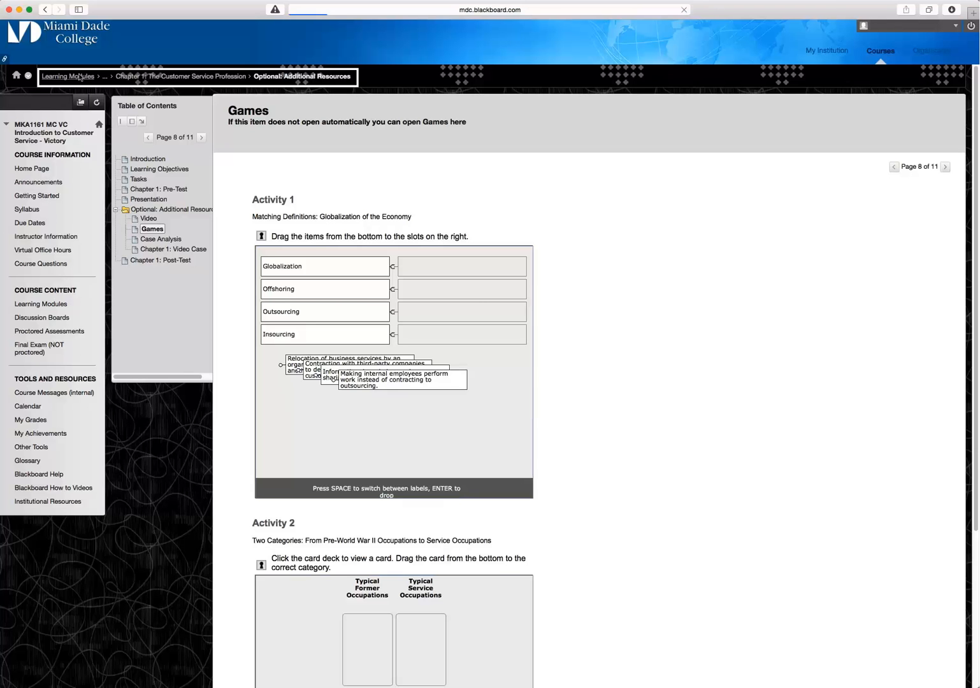
{"action": "left_click", "coordinate": [41, 304]}
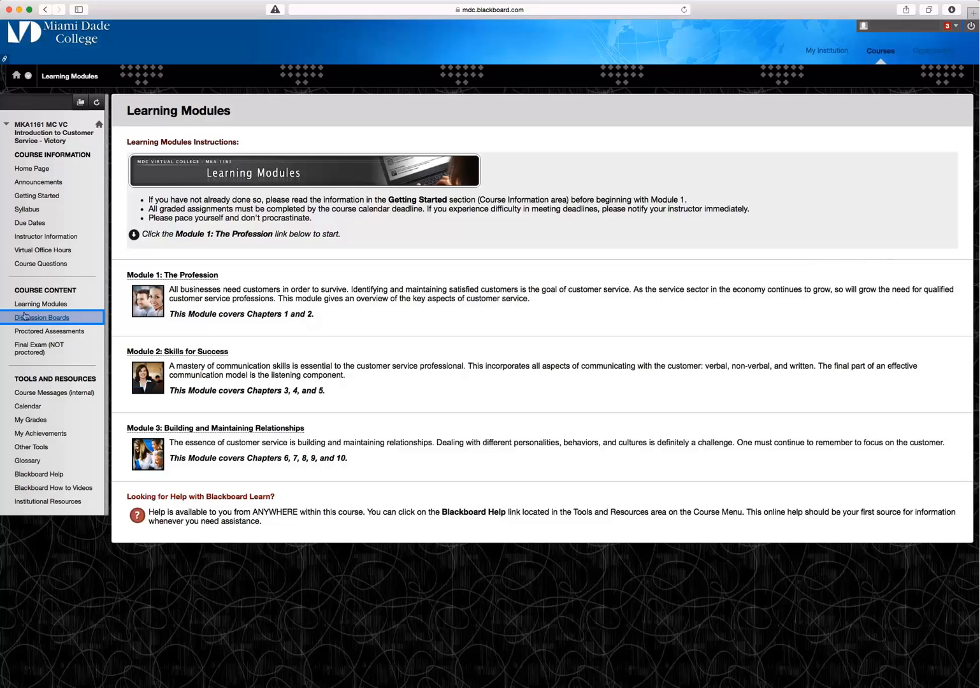
{"action": "left_click", "coordinate": [41, 317]}
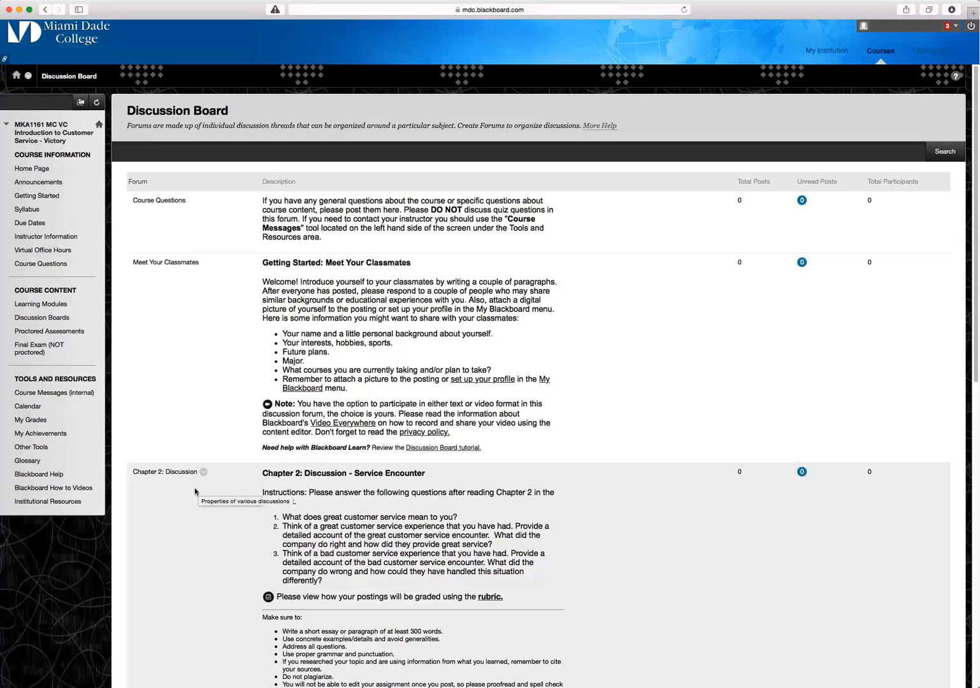
{"action": "scroll", "scroll_direction": "down", "scroll_amount": 3}
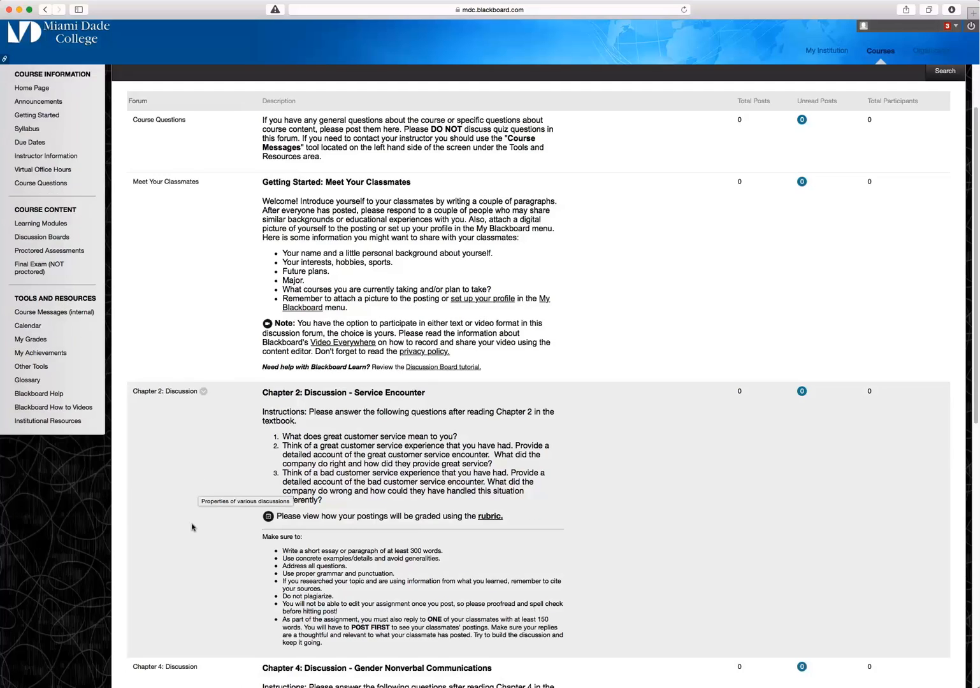
{"action": "scroll", "scroll_direction": "down", "scroll_amount": 3}
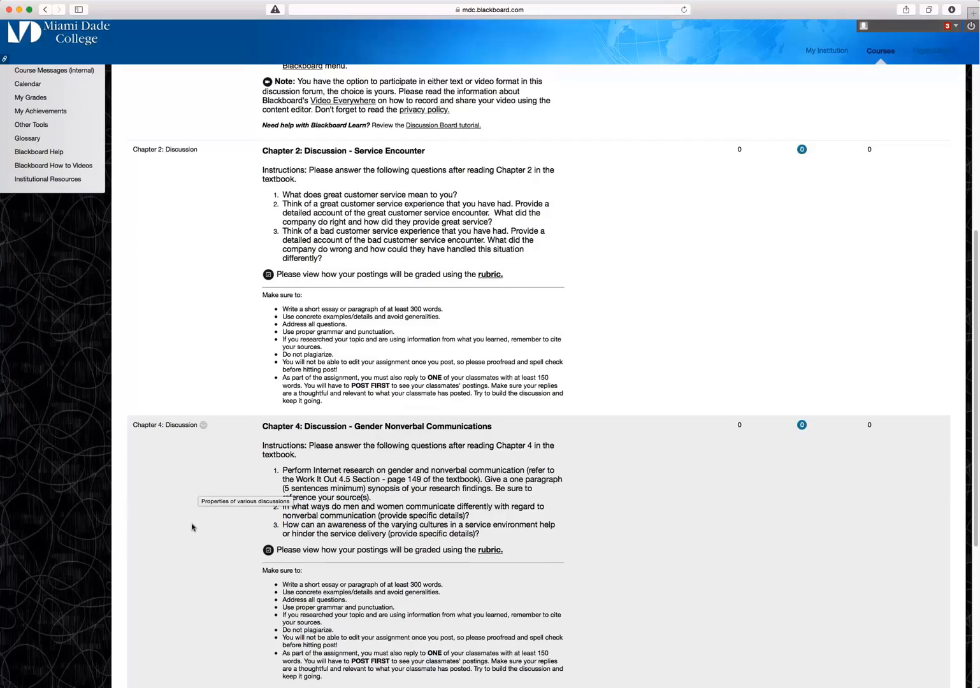
{"action": "scroll", "scroll_direction": "up", "scroll_amount": 3}
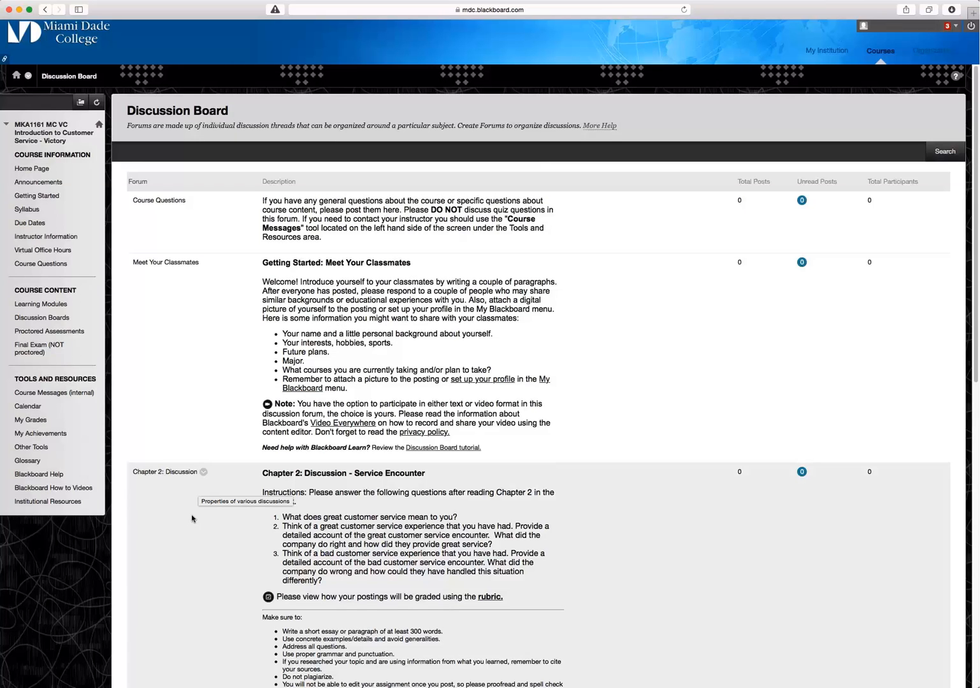
{"action": "mouse_move", "coordinate": [193, 517]}
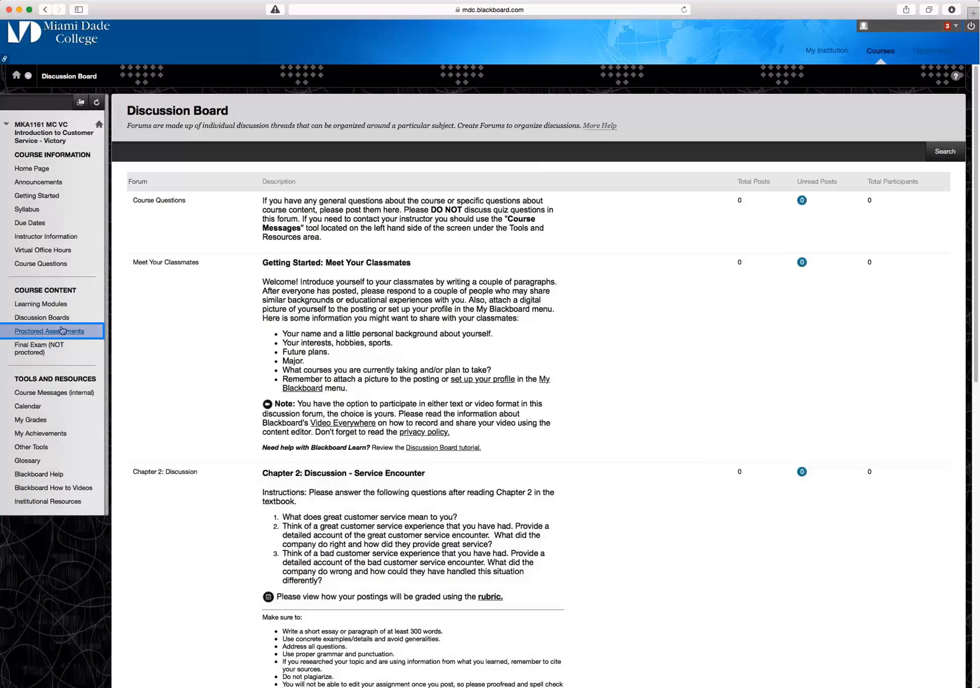
View Proctored Assessments, then open Course Messages with its Inbox and Sent folders.
{"action": "left_click", "coordinate": [50, 331]}
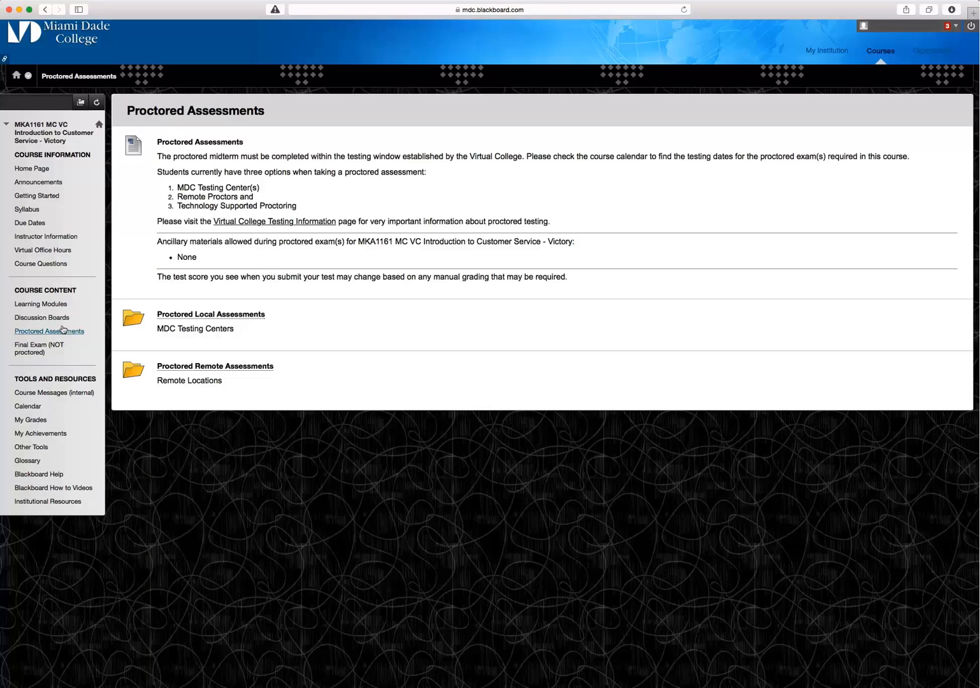
{"action": "mouse_move", "coordinate": [403, 322]}
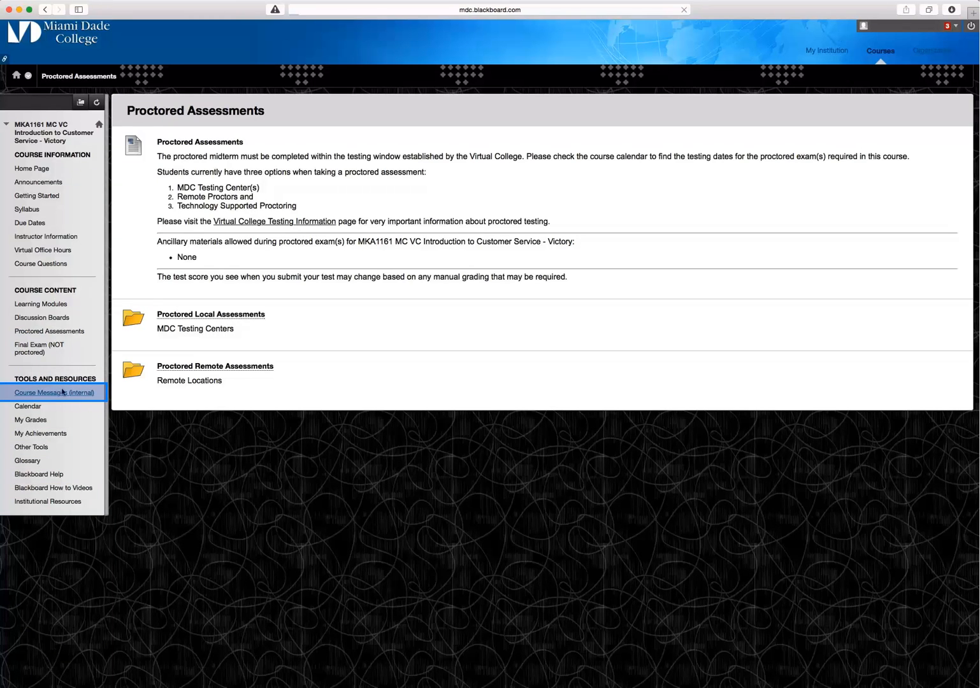
{"action": "left_click", "coordinate": [54, 391]}
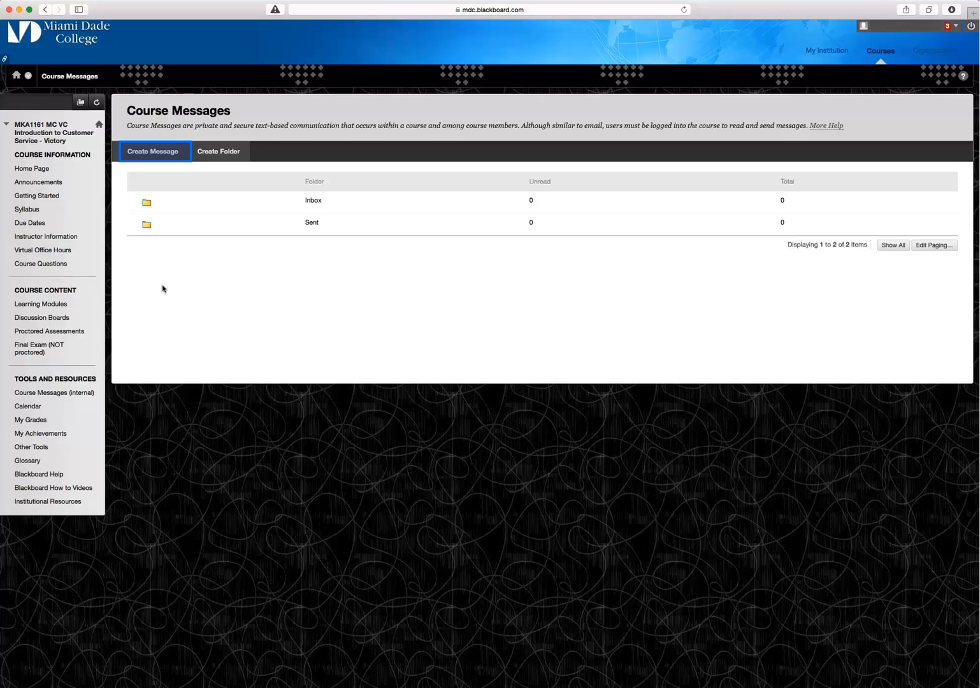
Send Victory Productions a 'Syllabus Question' message reading 'This is a test message.'.
{"action": "left_click", "coordinate": [152, 151]}
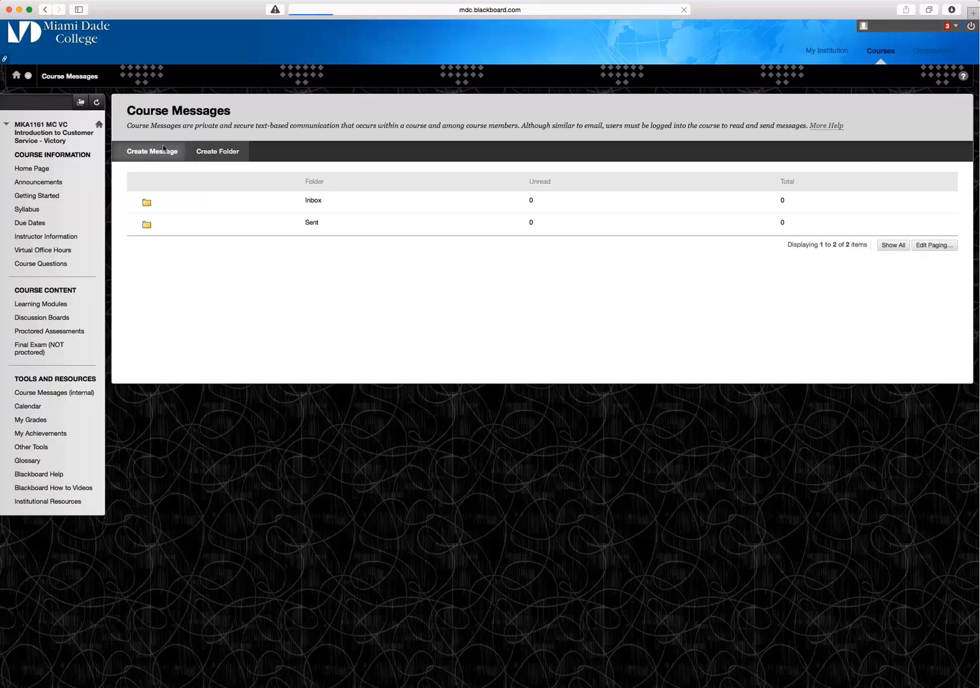
{"action": "left_click", "coordinate": [151, 151]}
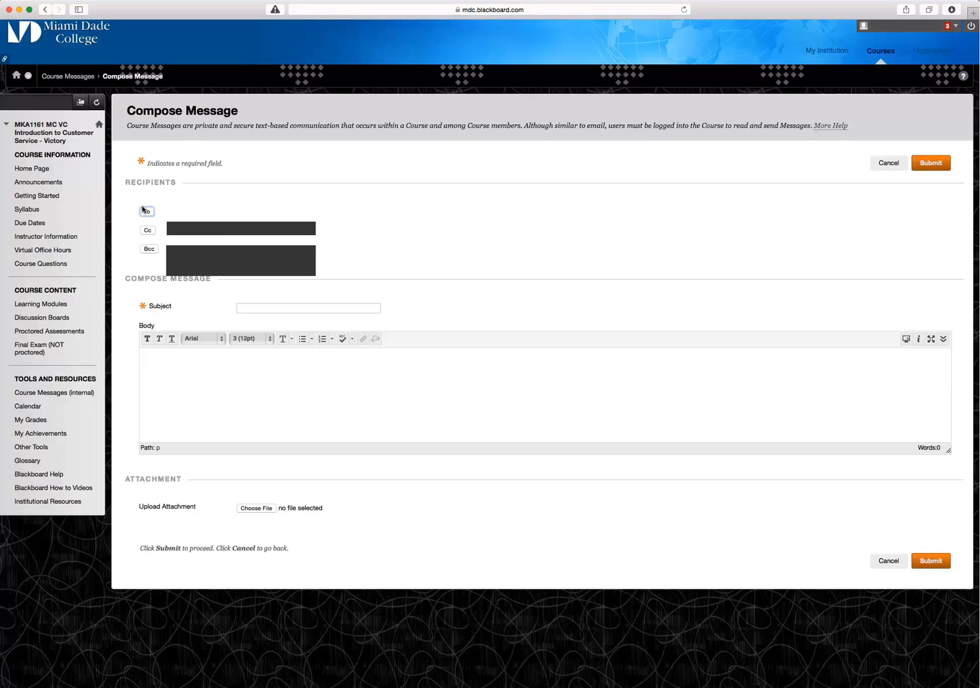
{"action": "left_click", "coordinate": [147, 210]}
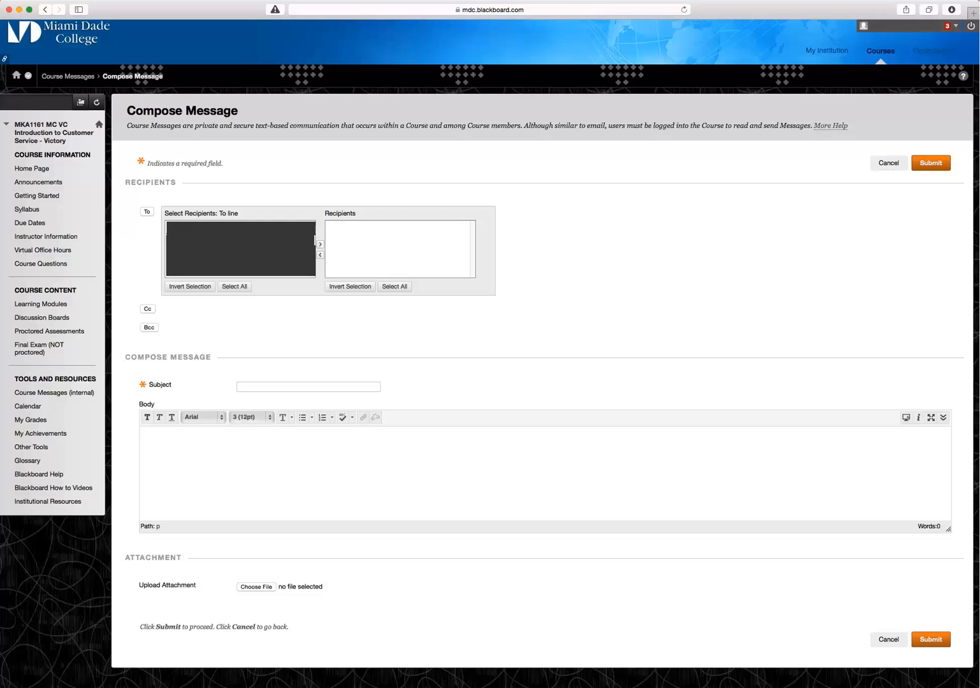
{"action": "mouse_move", "coordinate": [363, 277]}
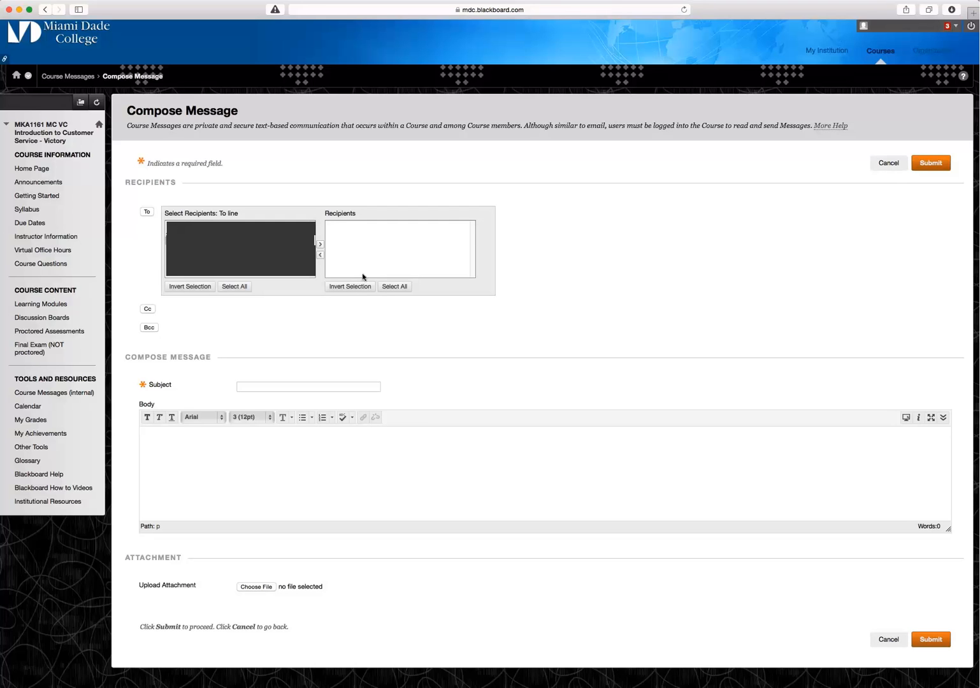
{"action": "left_click", "coordinate": [320, 244]}
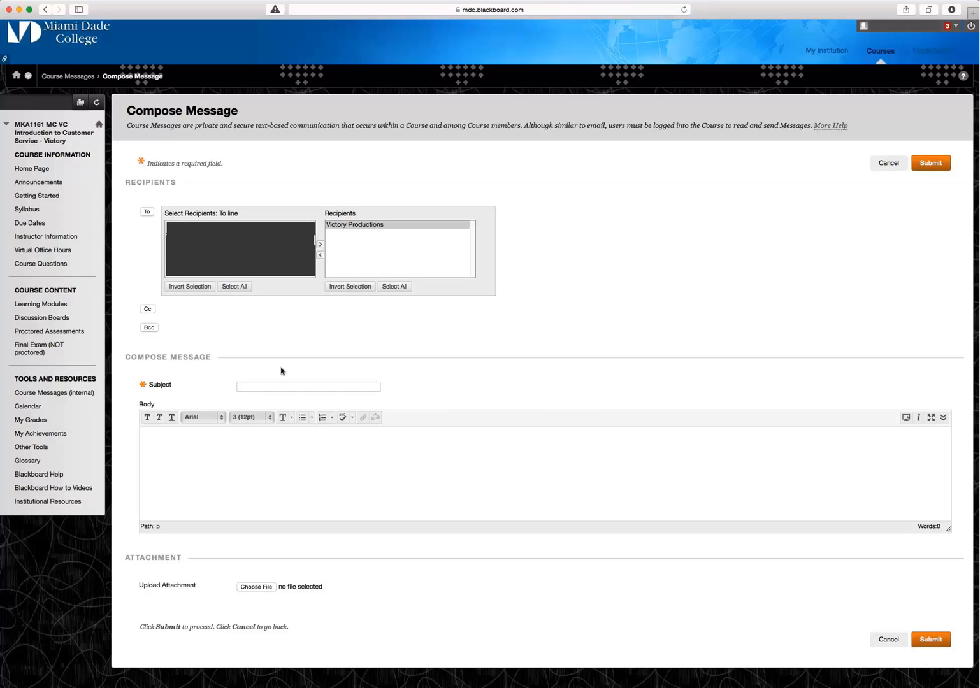
{"action": "left_click", "coordinate": [307, 386]}
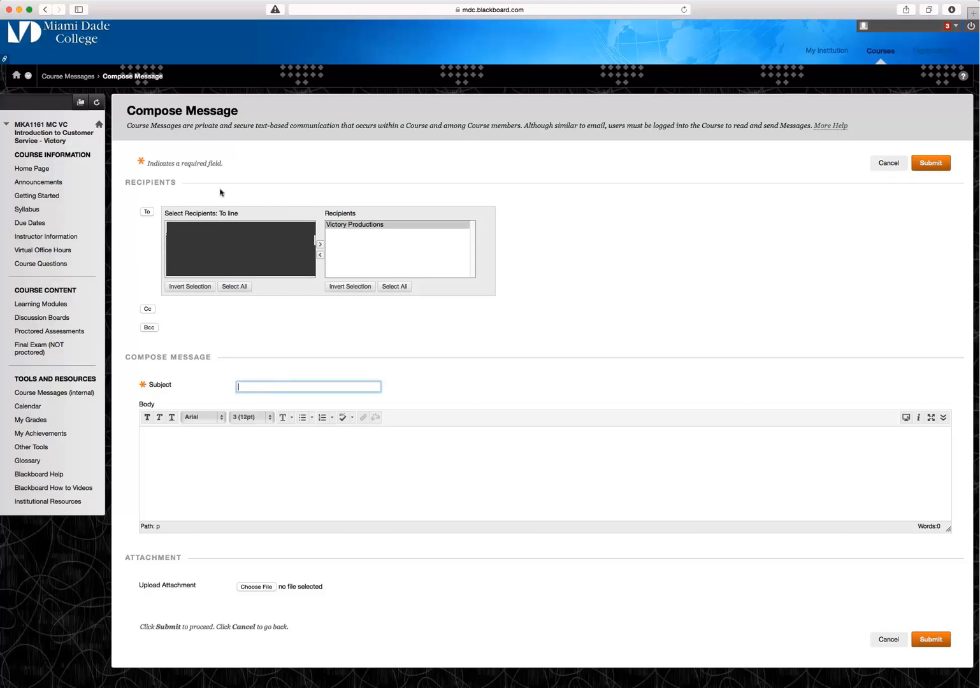
{"action": "type", "text": "Syllabus Question"}
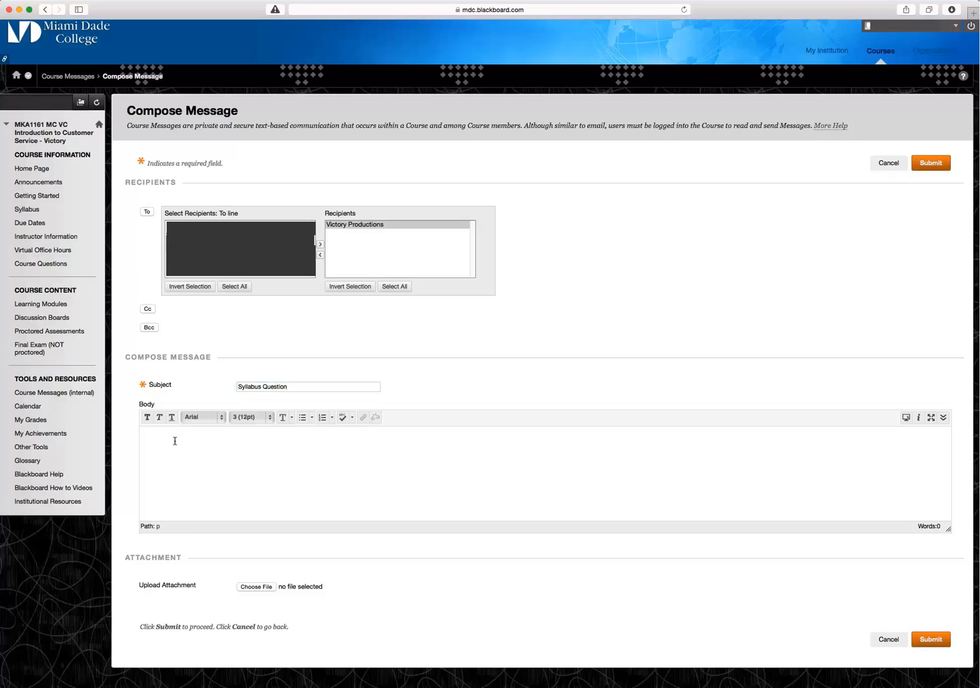
{"action": "type", "text": "This is a t"}
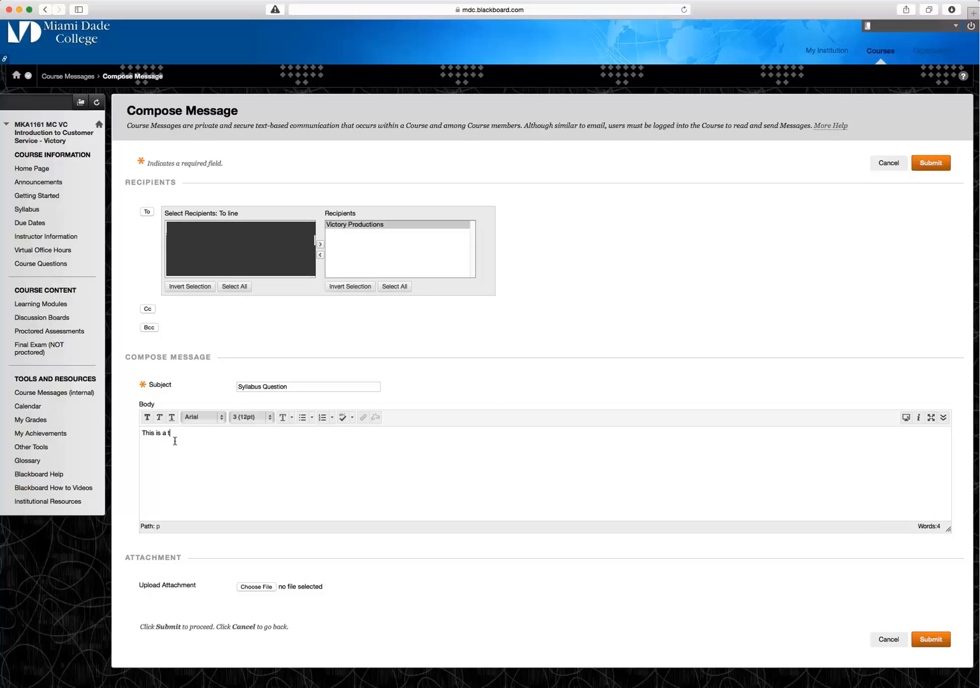
{"action": "type", "text": "est message"}
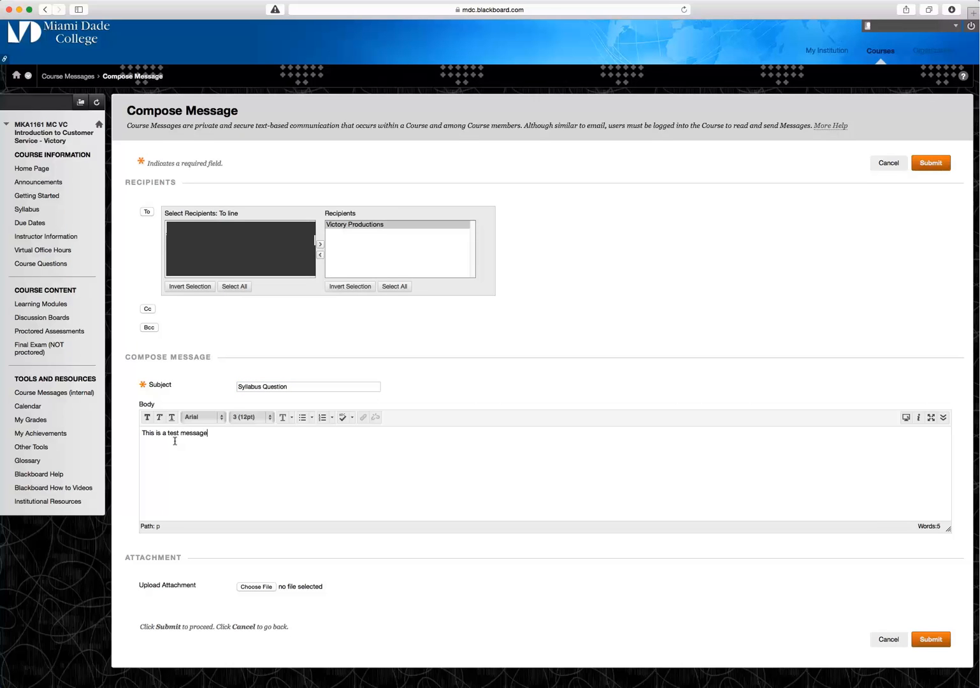
{"action": "type", "text": "."}
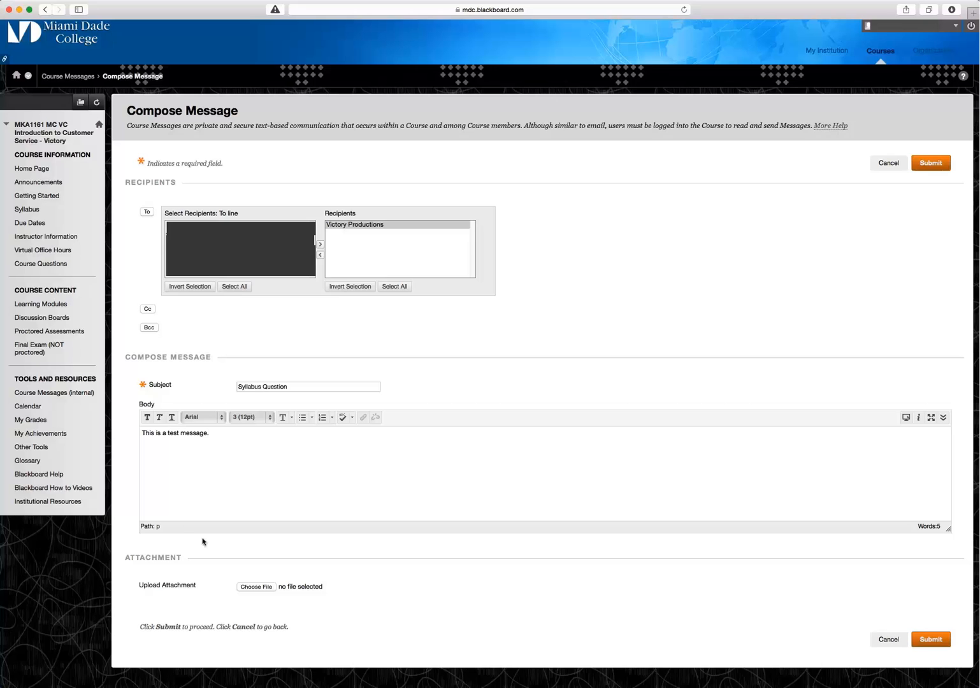
{"action": "left_click", "coordinate": [929, 163]}
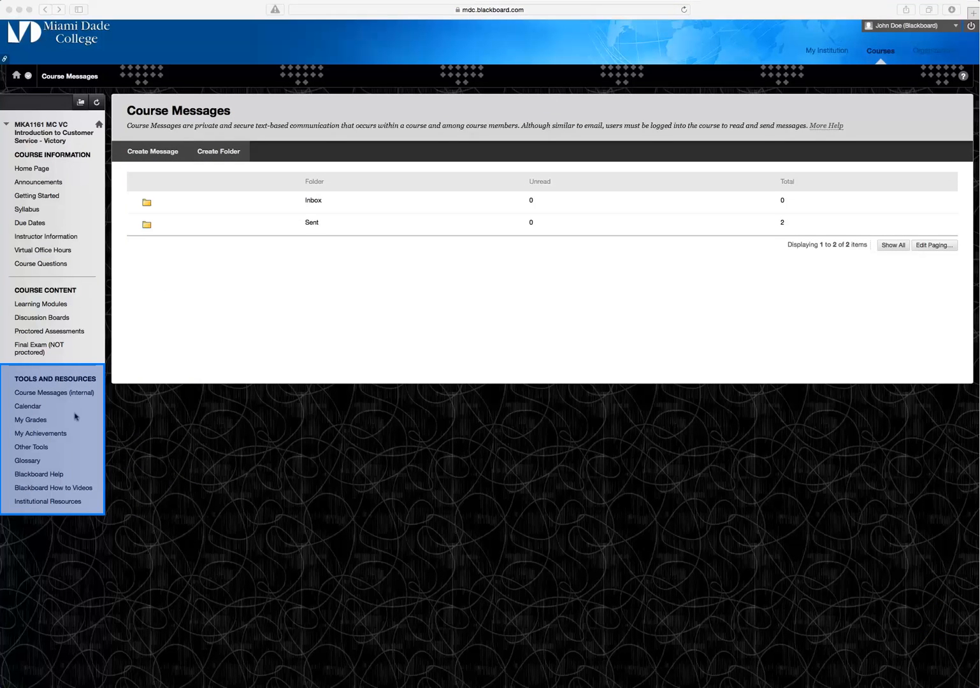
{"action": "mouse_move", "coordinate": [28, 406]}
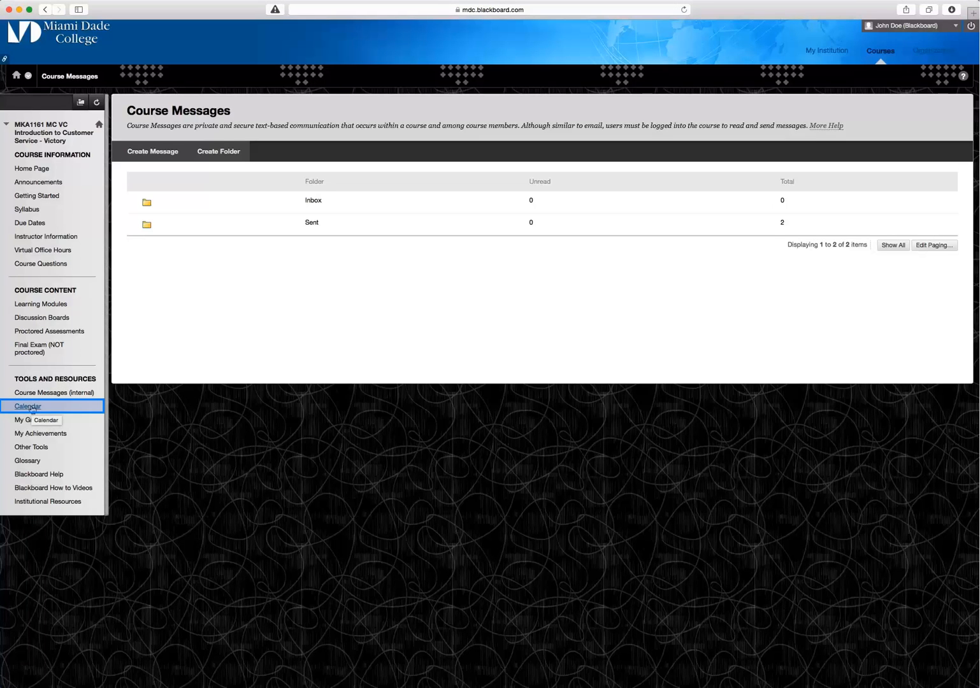
Open the April 2015 course calendar and switch between Week and Month views.
{"action": "left_click", "coordinate": [28, 406]}
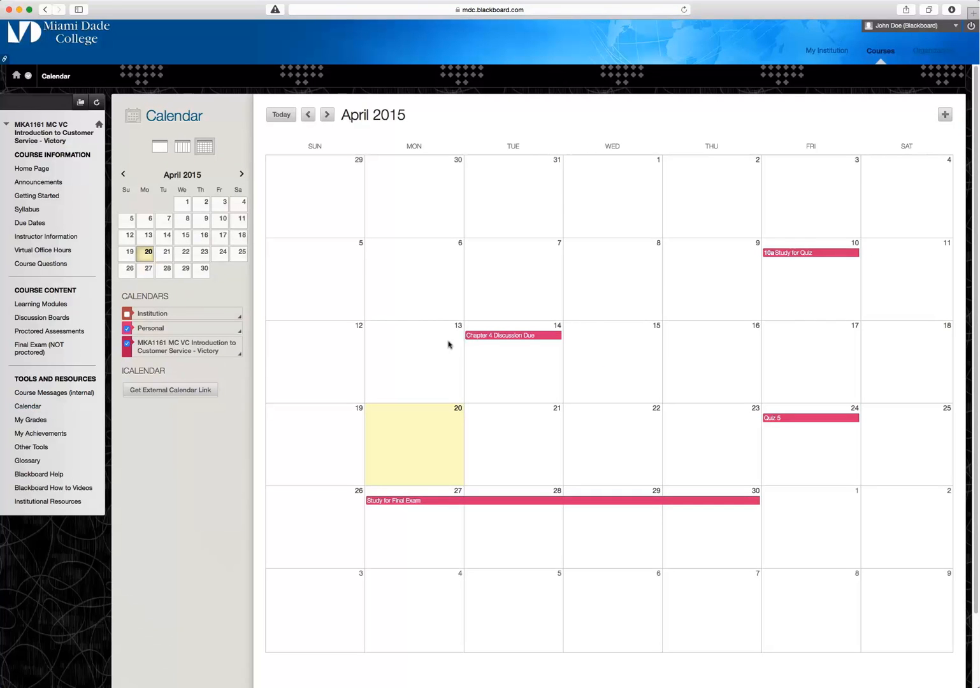
{"action": "mouse_move", "coordinate": [658, 321]}
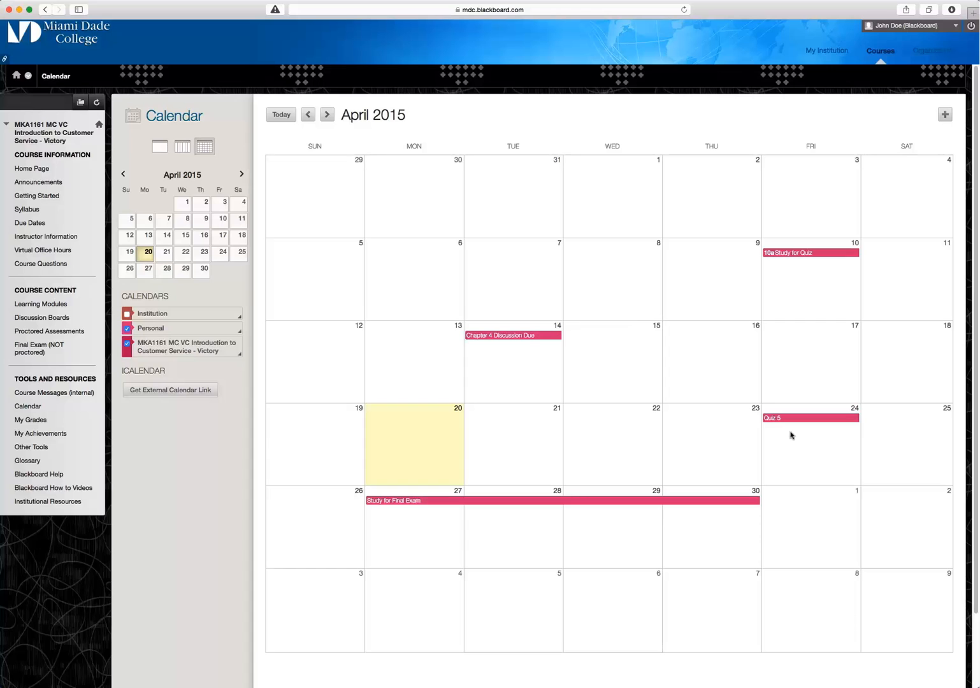
{"action": "mouse_move", "coordinate": [533, 544]}
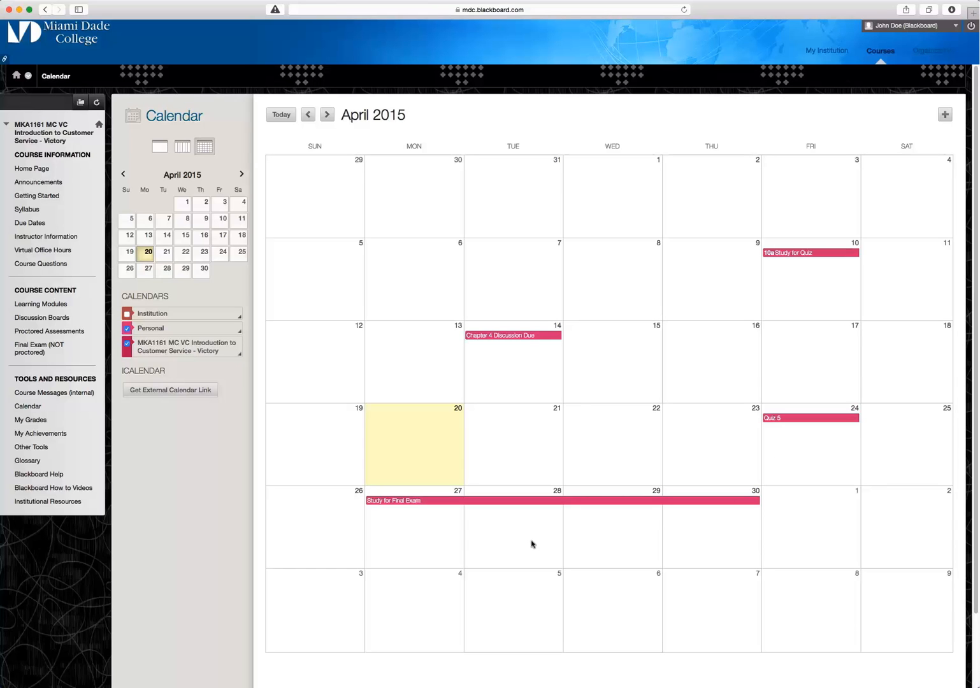
{"action": "mouse_move", "coordinate": [525, 520]}
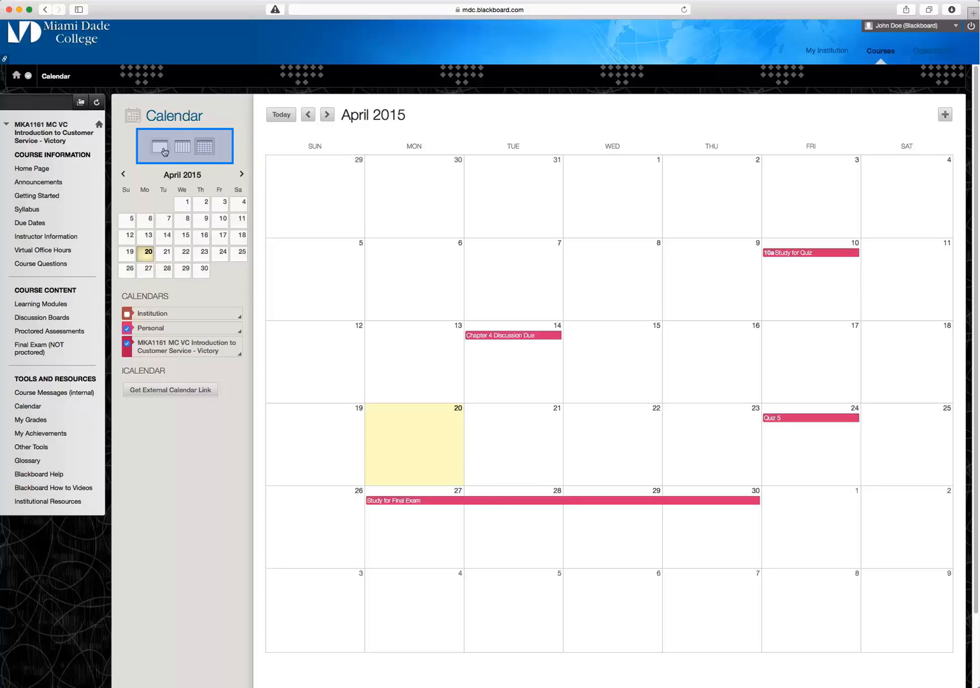
{"action": "left_click", "coordinate": [182, 146]}
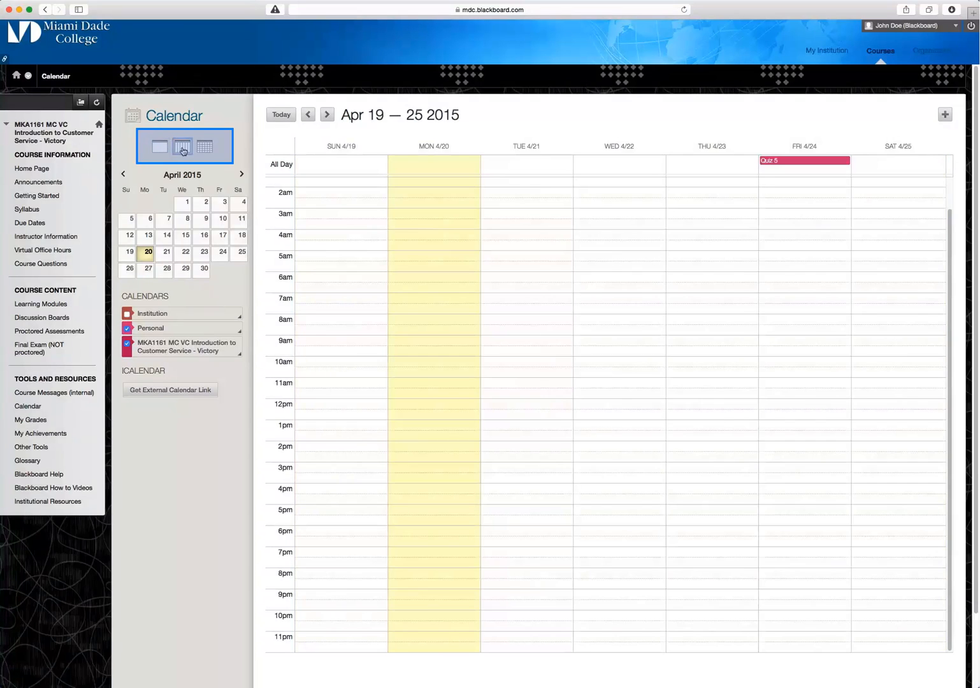
{"action": "left_click", "coordinate": [205, 147]}
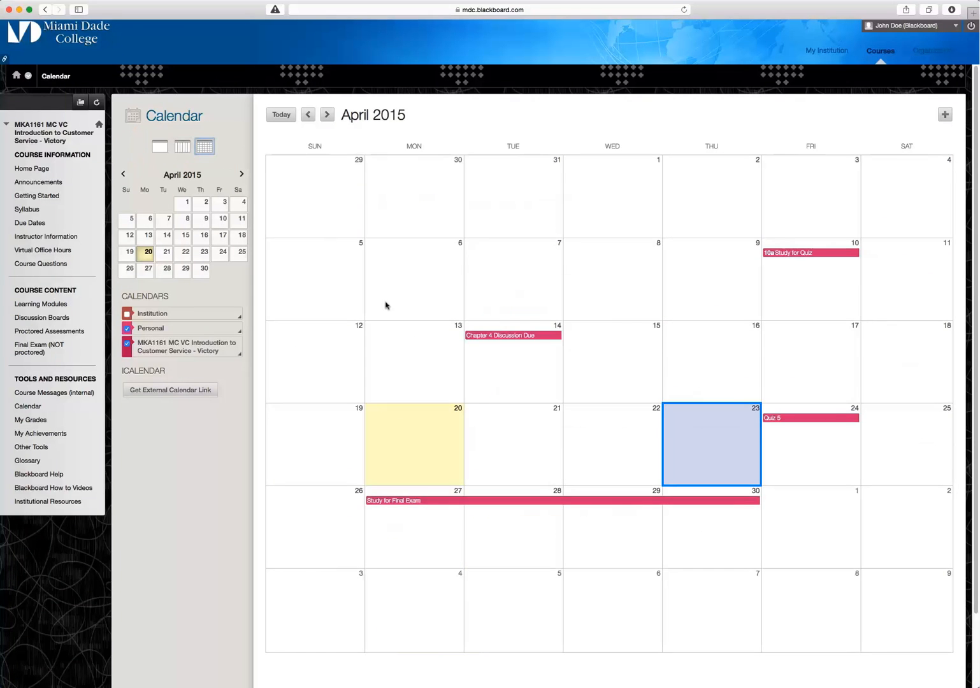
{"action": "mouse_move", "coordinate": [693, 456]}
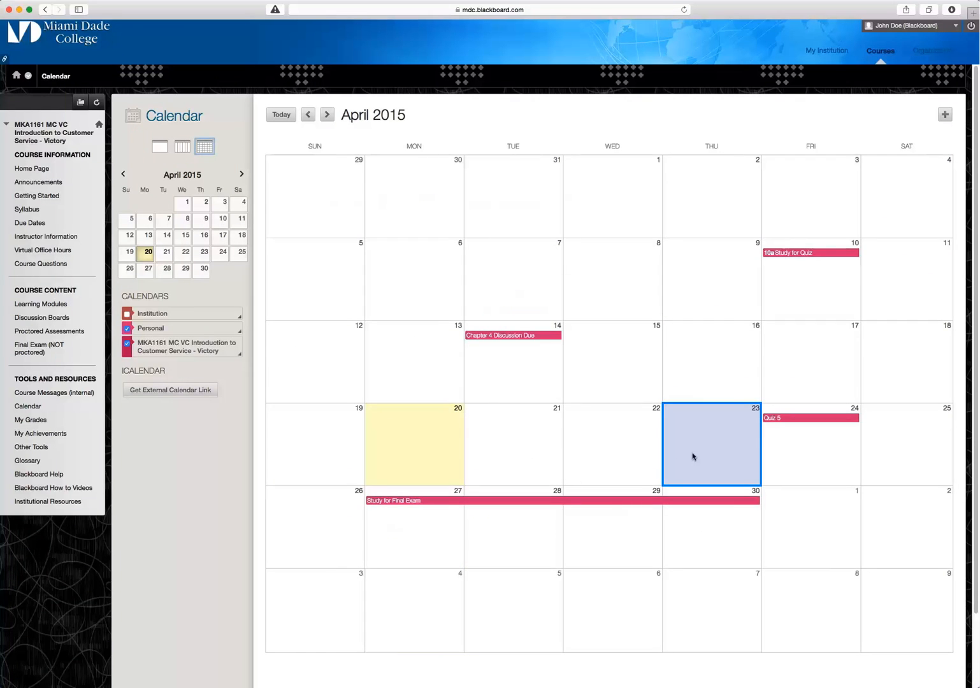
Create a 'Test Event' on April 23 that repeats weekly.
{"action": "left_click", "coordinate": [711, 444]}
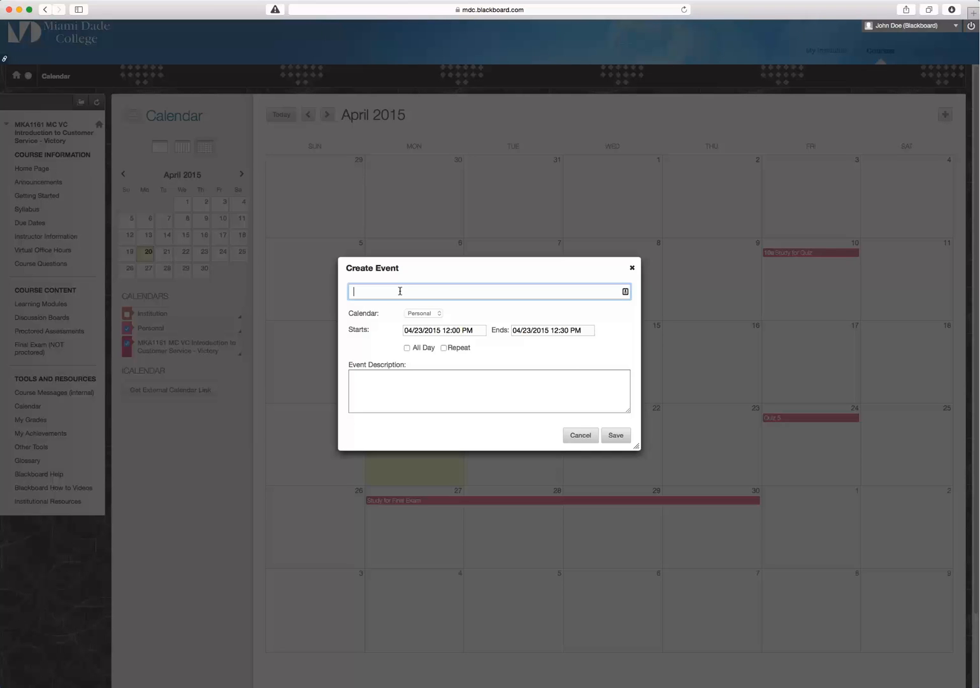
{"action": "type", "text": "Test Event"}
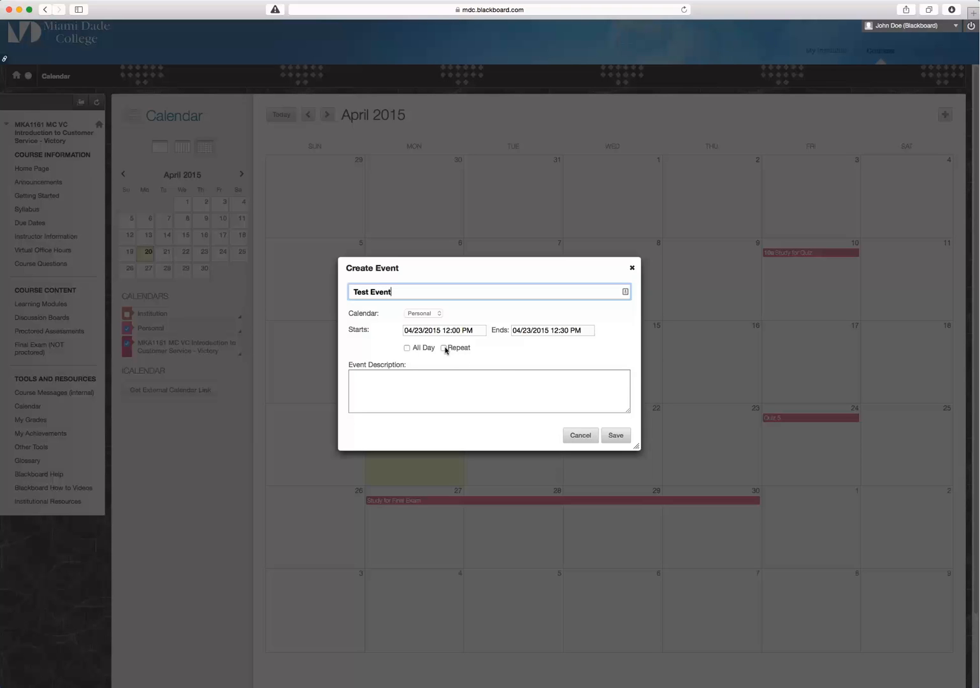
{"action": "left_click", "coordinate": [443, 348]}
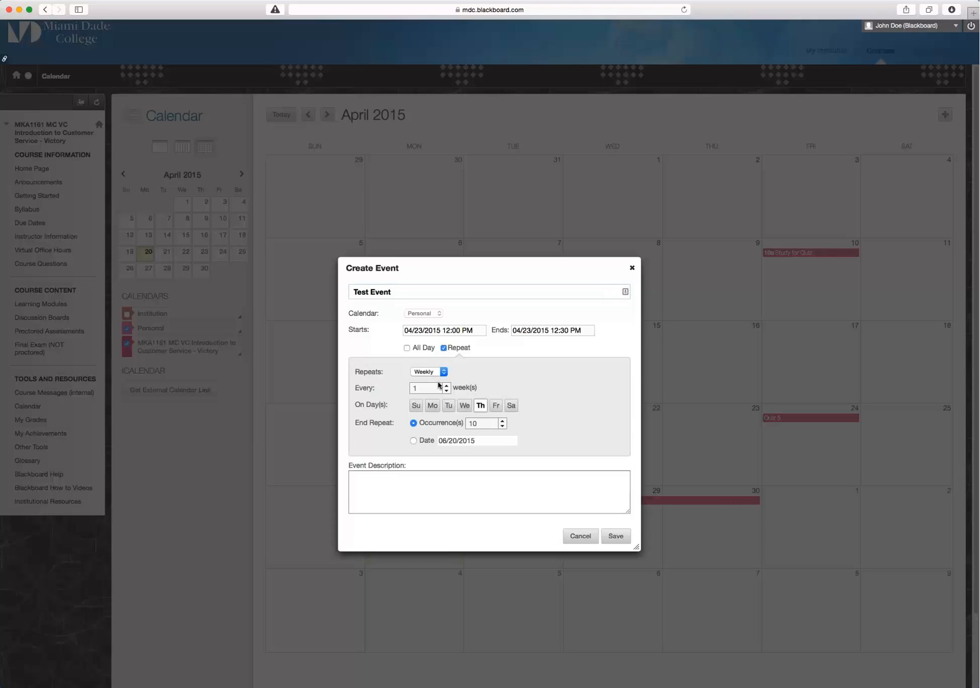
{"action": "left_click", "coordinate": [488, 491]}
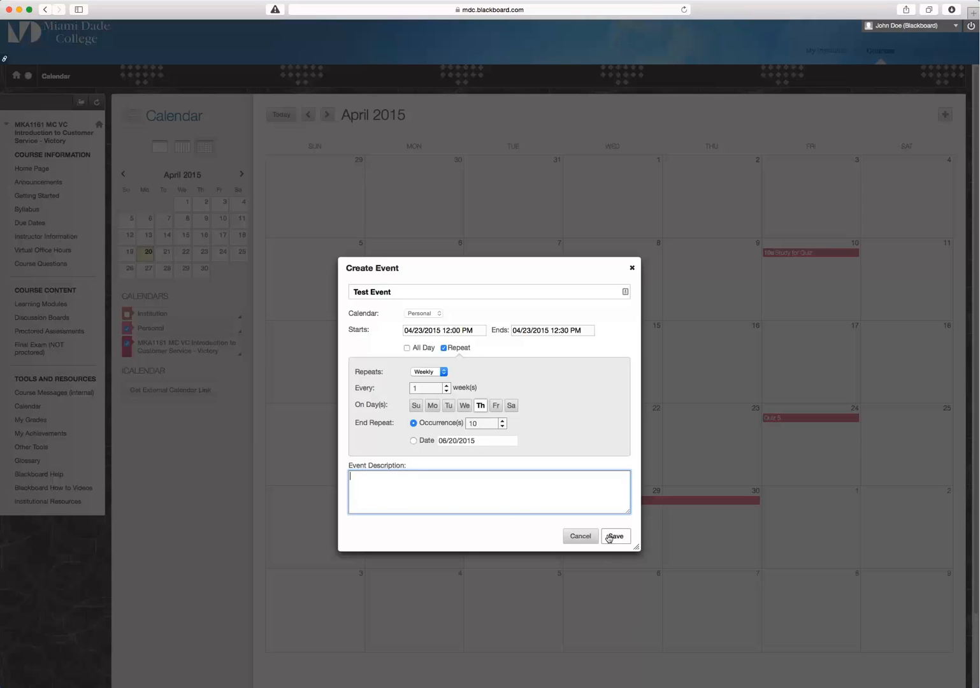
{"action": "left_click", "coordinate": [614, 536]}
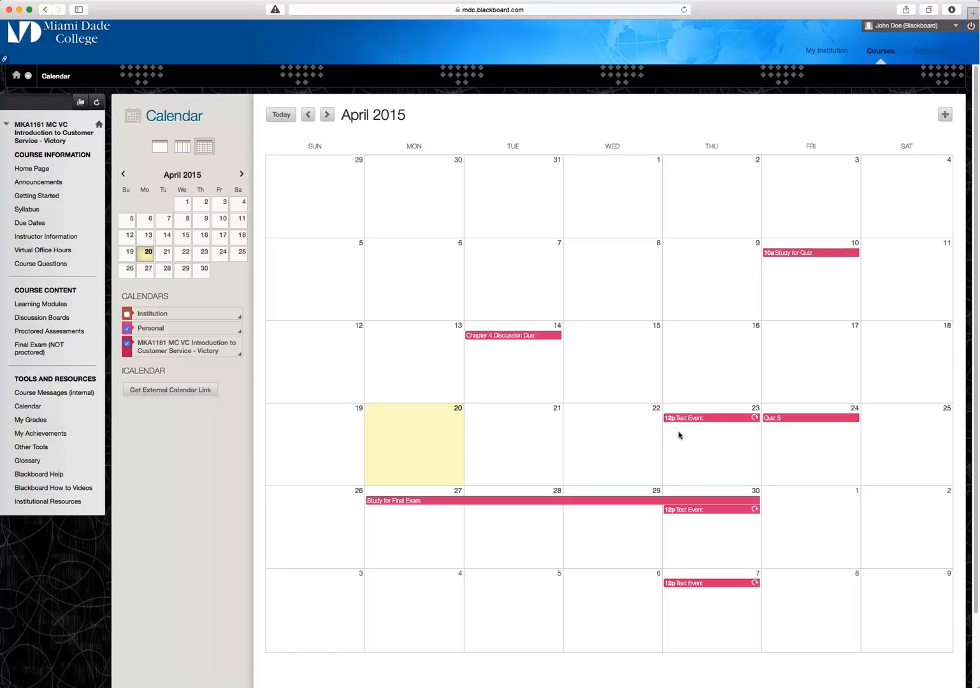
{"action": "mouse_move", "coordinate": [674, 590]}
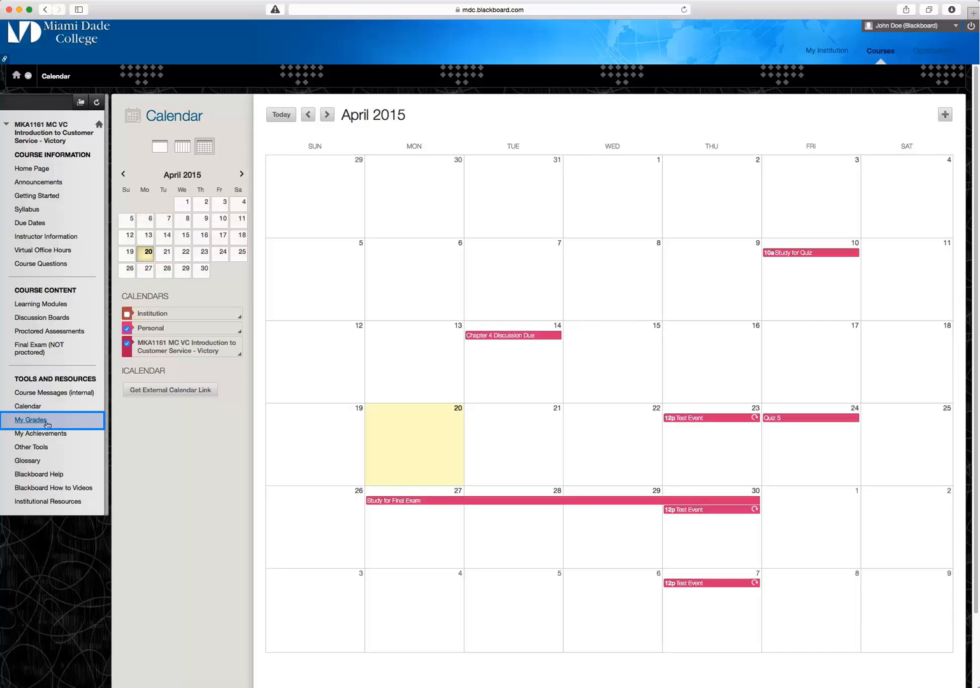
{"action": "mouse_move", "coordinate": [30, 419]}
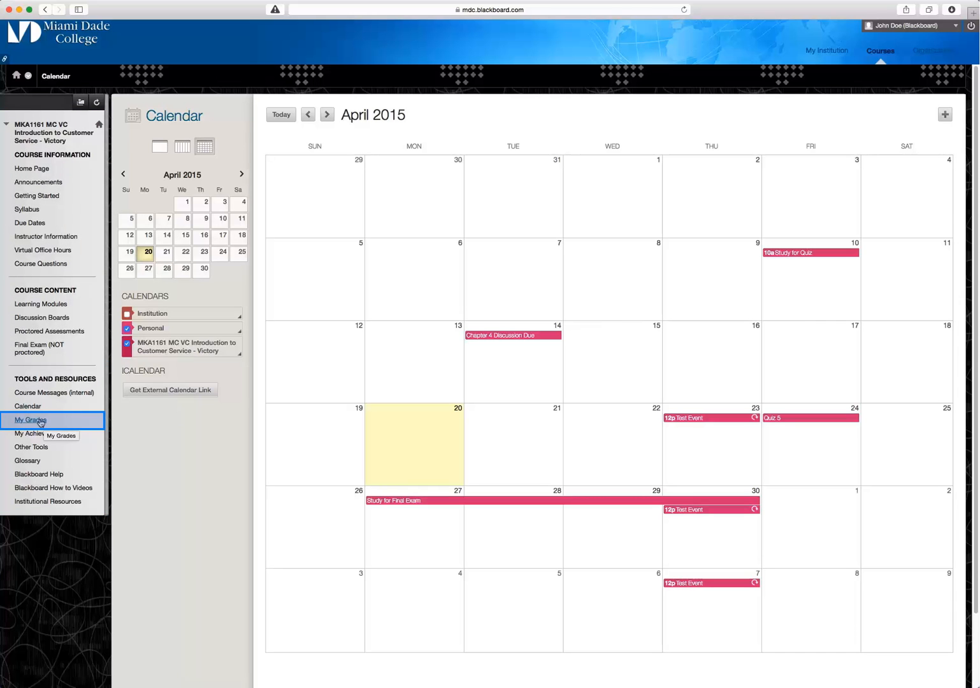
Open My Grades and view the grading criteria behind the 95.10% weighted total.
{"action": "left_click", "coordinate": [29, 419]}
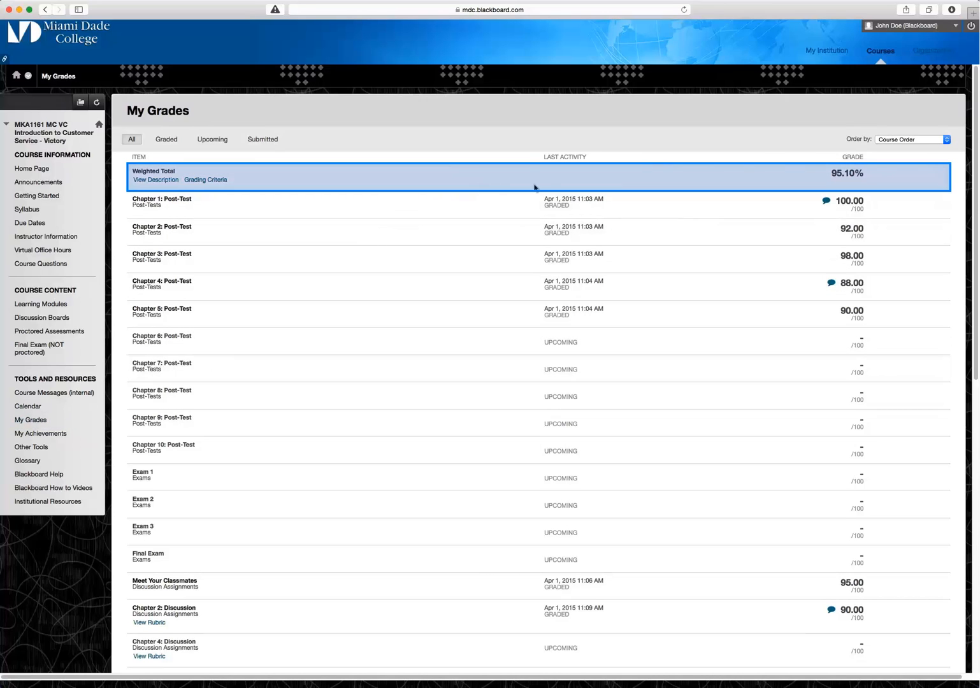
{"action": "mouse_move", "coordinate": [682, 191]}
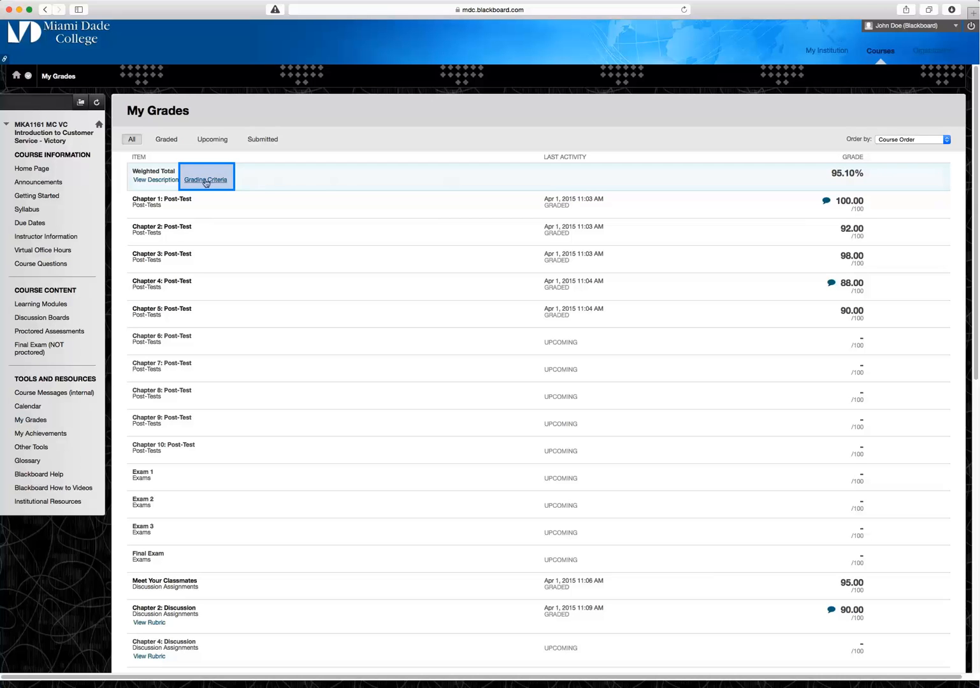
{"action": "left_click", "coordinate": [205, 180]}
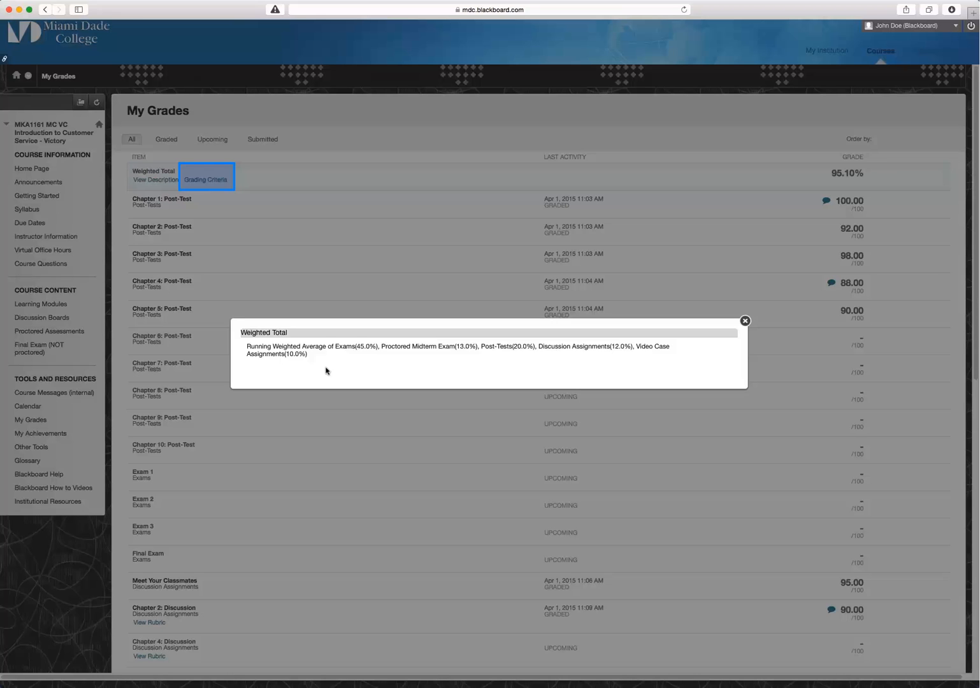
{"action": "mouse_move", "coordinate": [367, 375]}
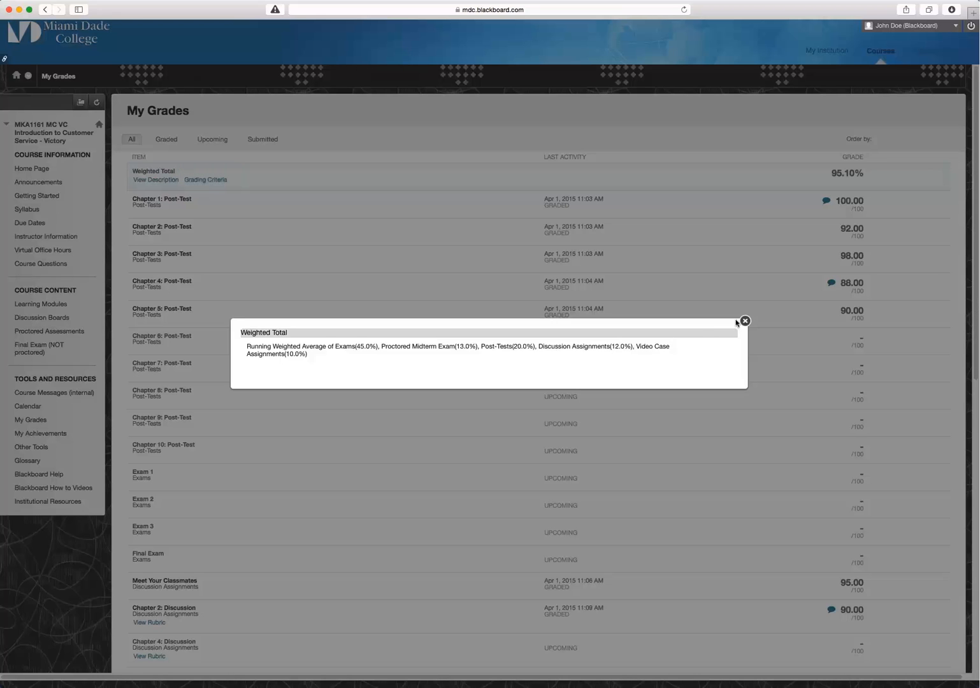
{"action": "left_click", "coordinate": [744, 321]}
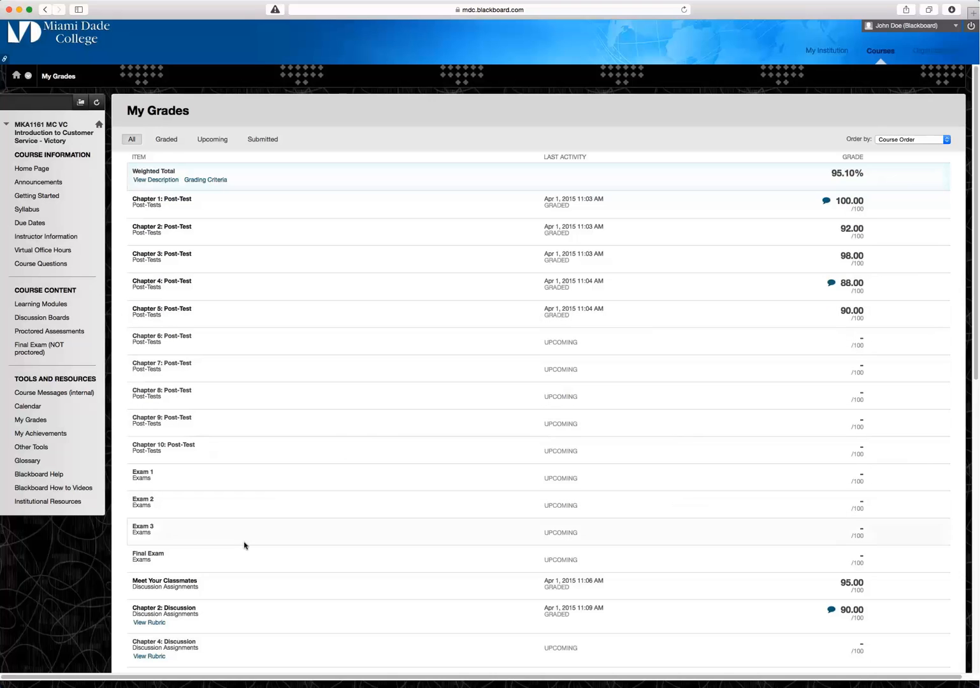
{"action": "left_click", "coordinate": [161, 201]}
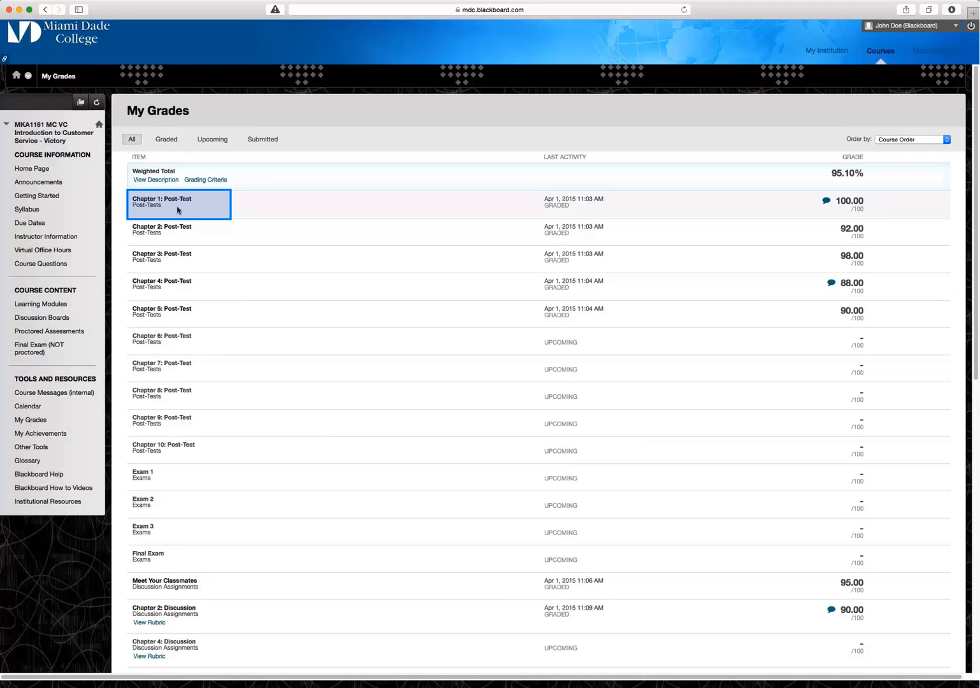
{"action": "mouse_move", "coordinate": [429, 216]}
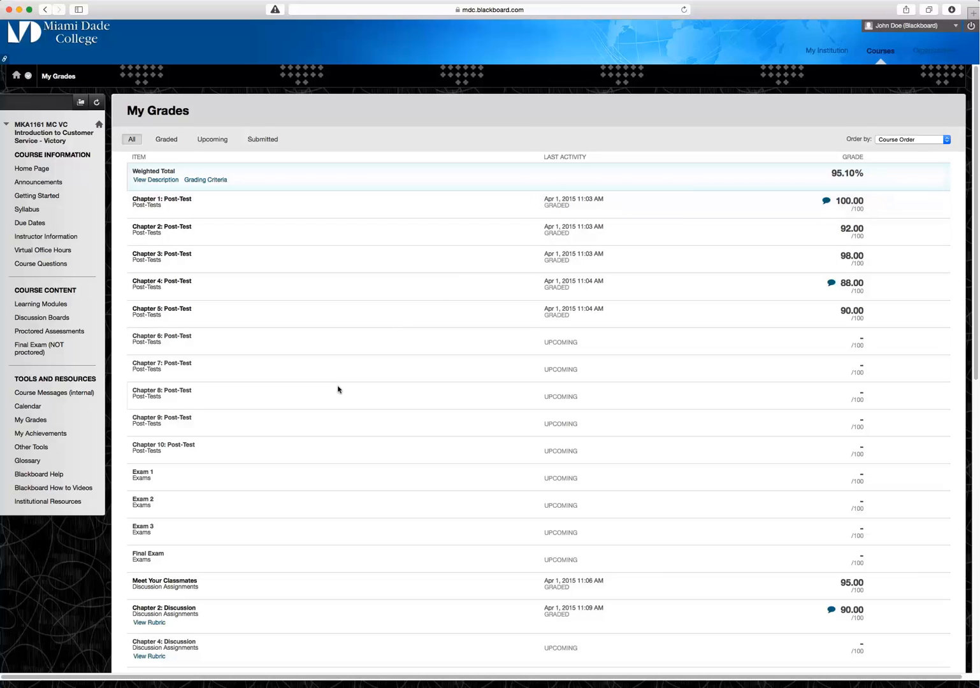
{"action": "scroll", "scroll_direction": "down", "scroll_amount": 3}
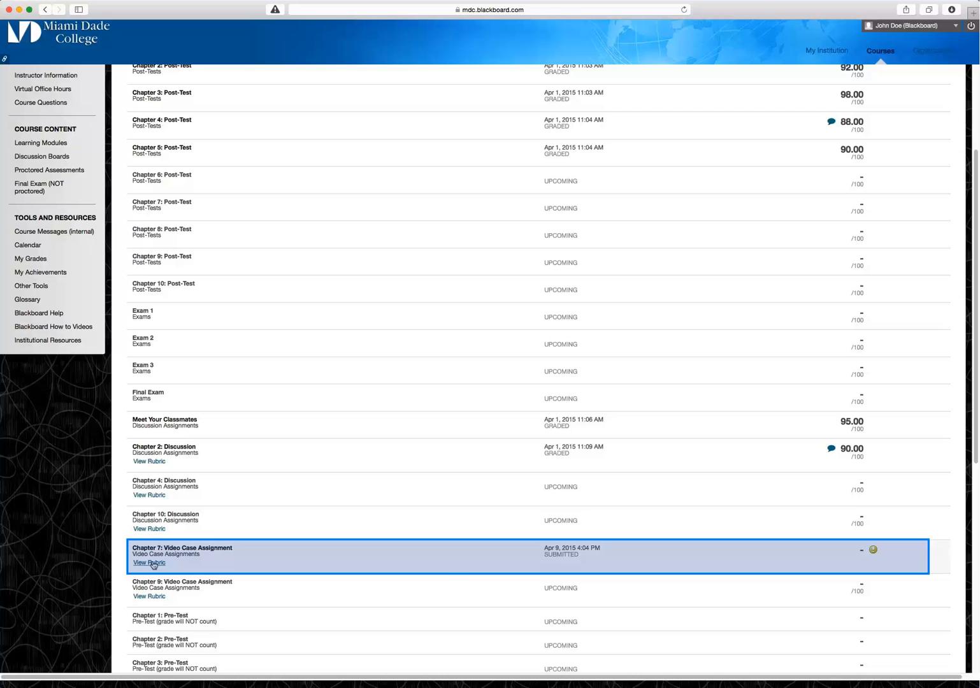
{"action": "left_click", "coordinate": [149, 562]}
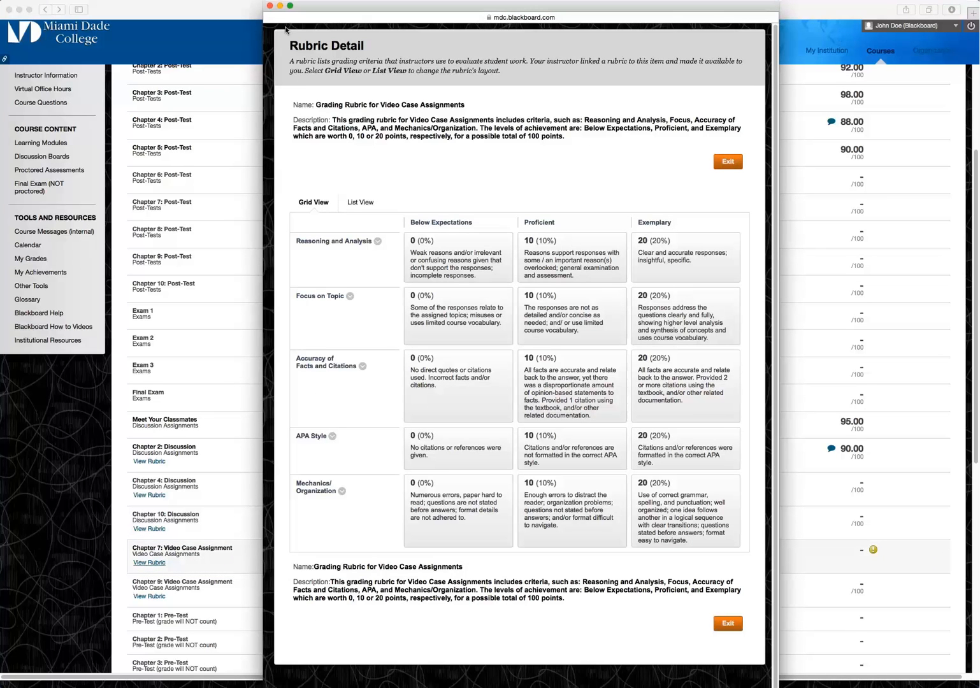
{"action": "left_click", "coordinate": [726, 161]}
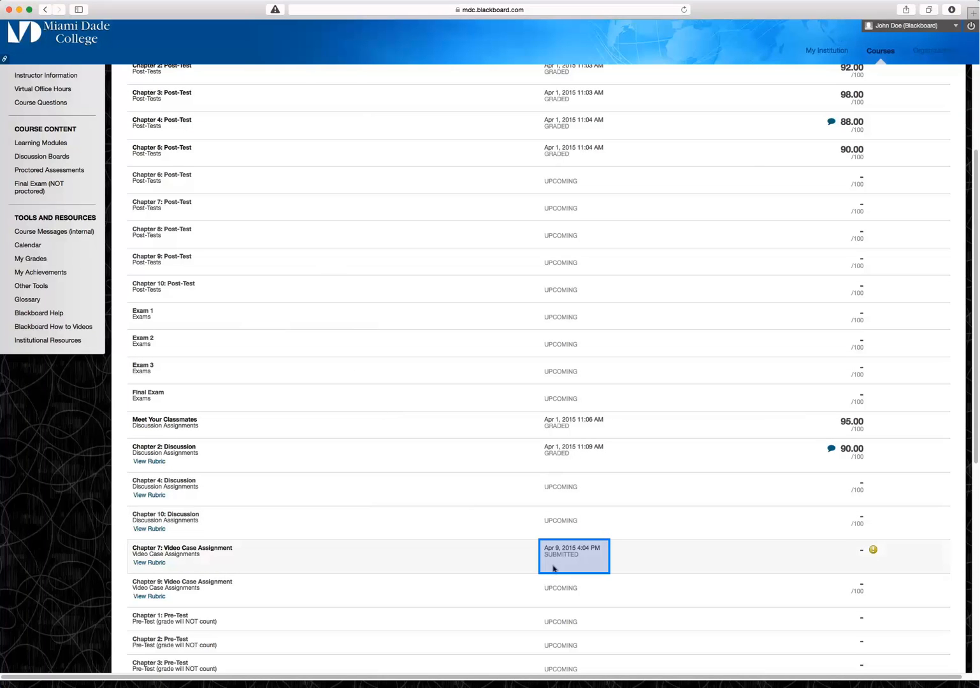
{"action": "mouse_move", "coordinate": [640, 567]}
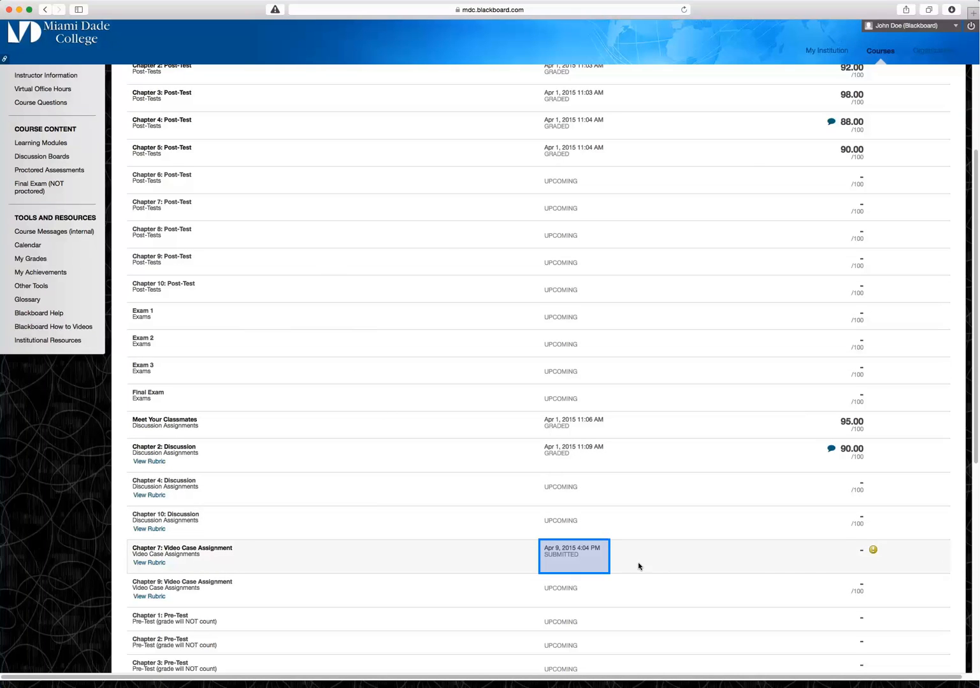
{"action": "mouse_move", "coordinate": [872, 563]}
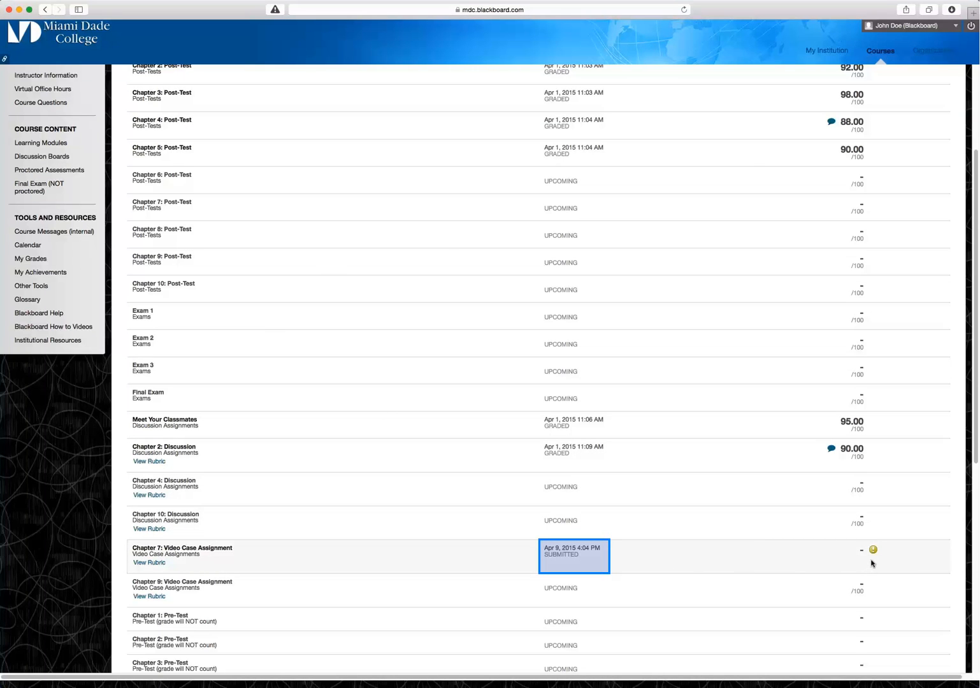
{"action": "mouse_move", "coordinate": [873, 551]}
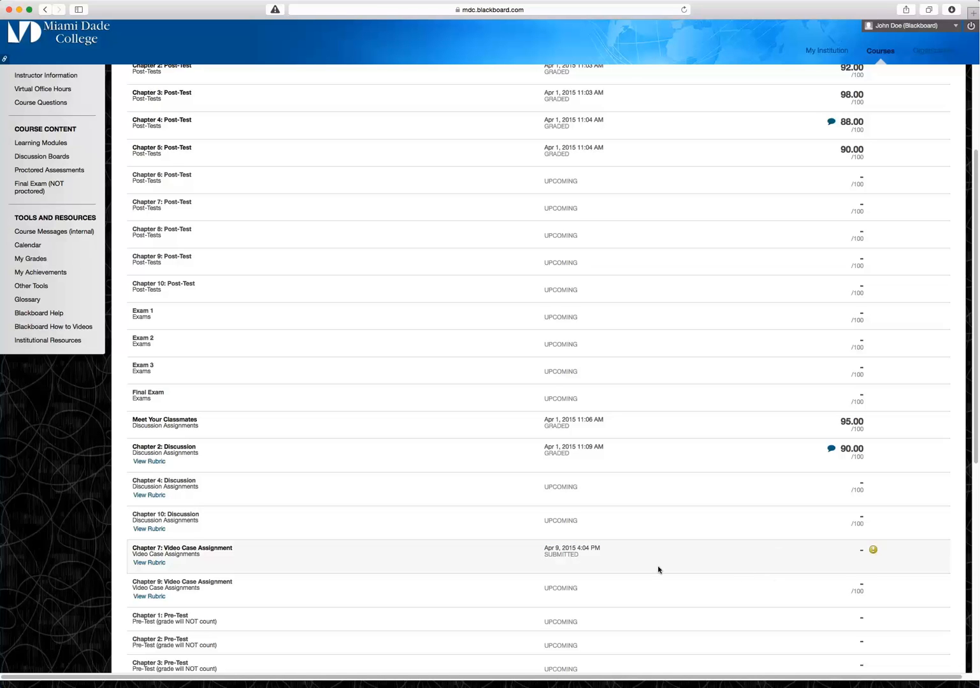
{"action": "left_click", "coordinate": [253, 454]}
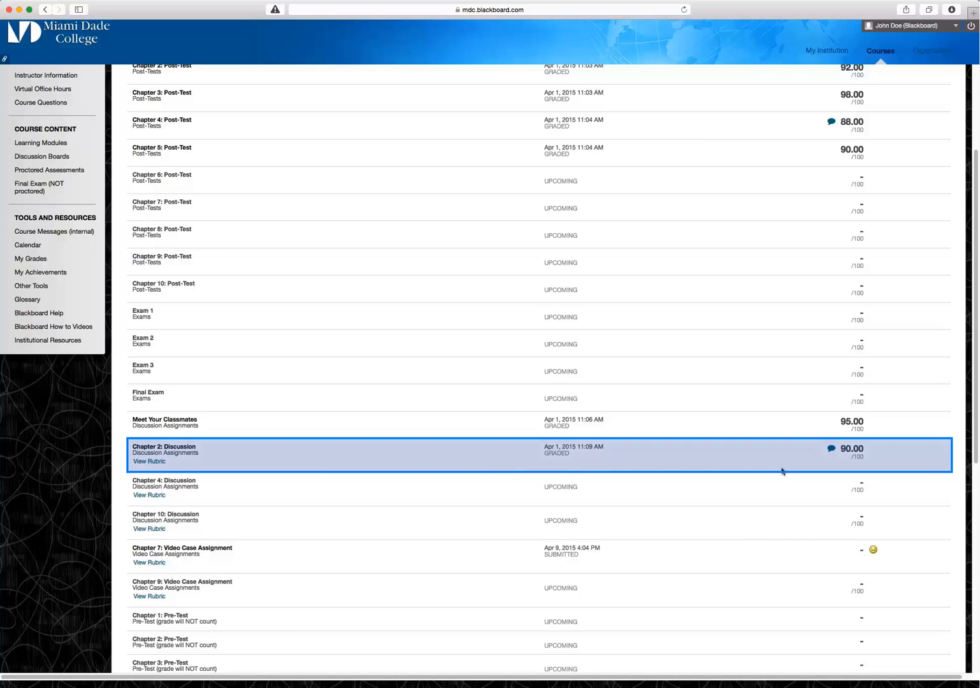
{"action": "mouse_move", "coordinate": [841, 467]}
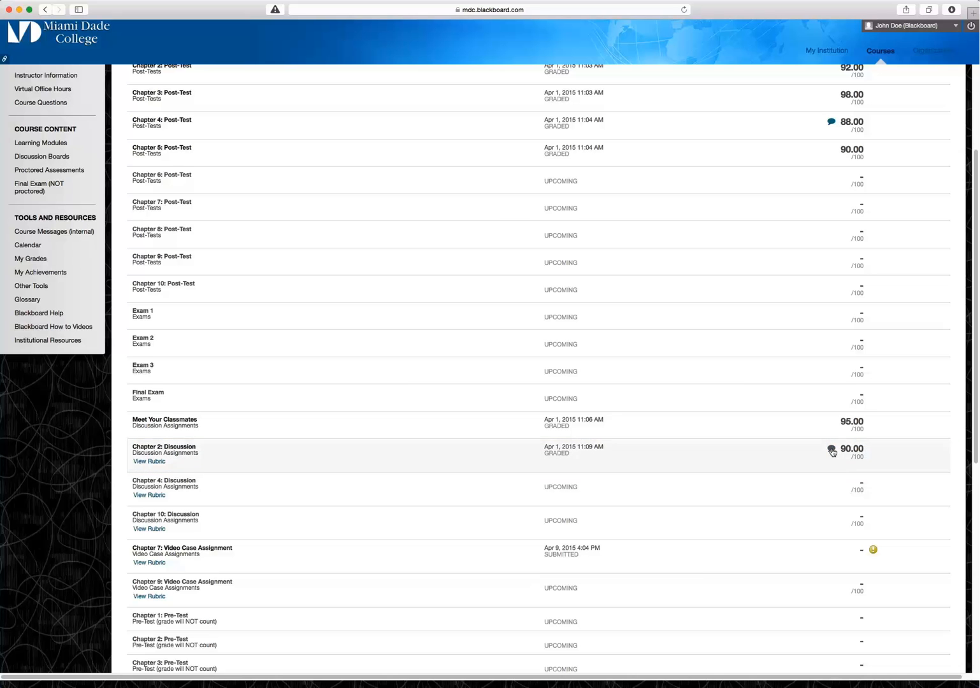
{"action": "left_click", "coordinate": [832, 451]}
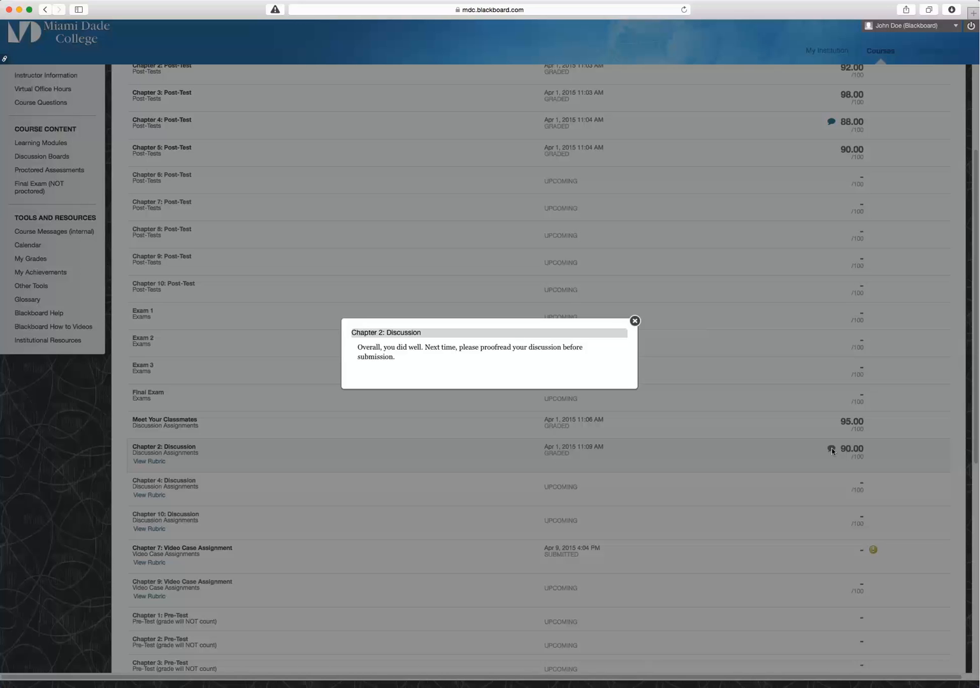
{"action": "mouse_move", "coordinate": [593, 368]}
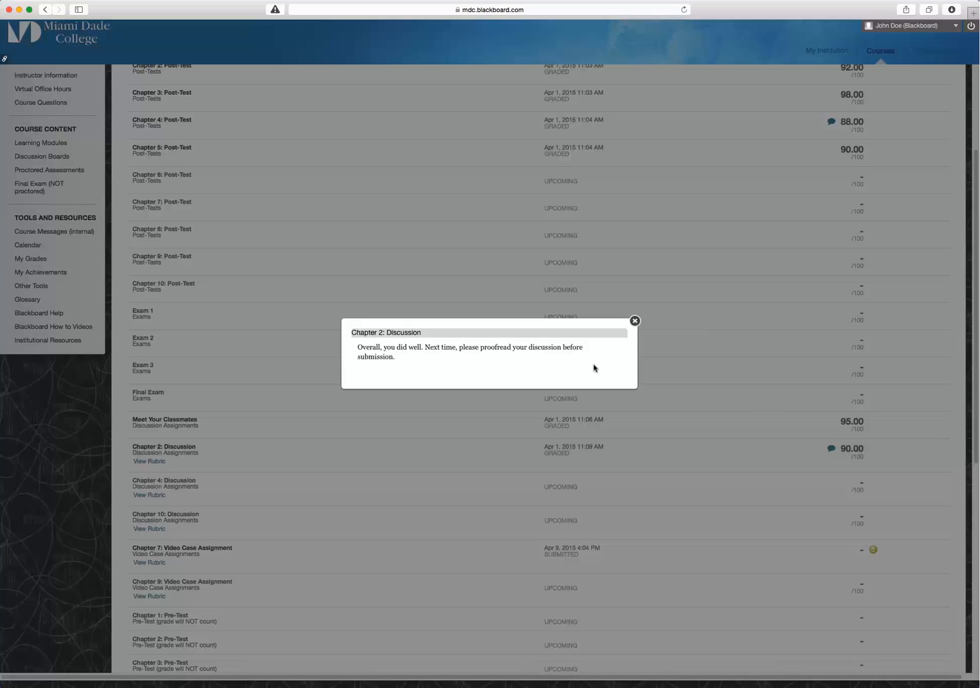
{"action": "mouse_move", "coordinate": [617, 342]}
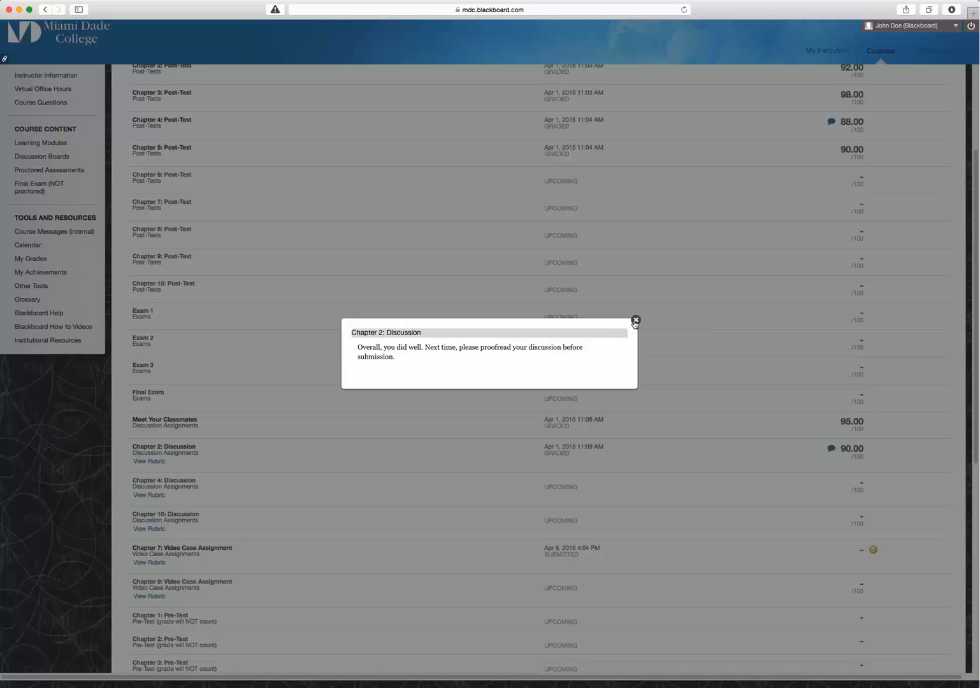
{"action": "left_click", "coordinate": [635, 321]}
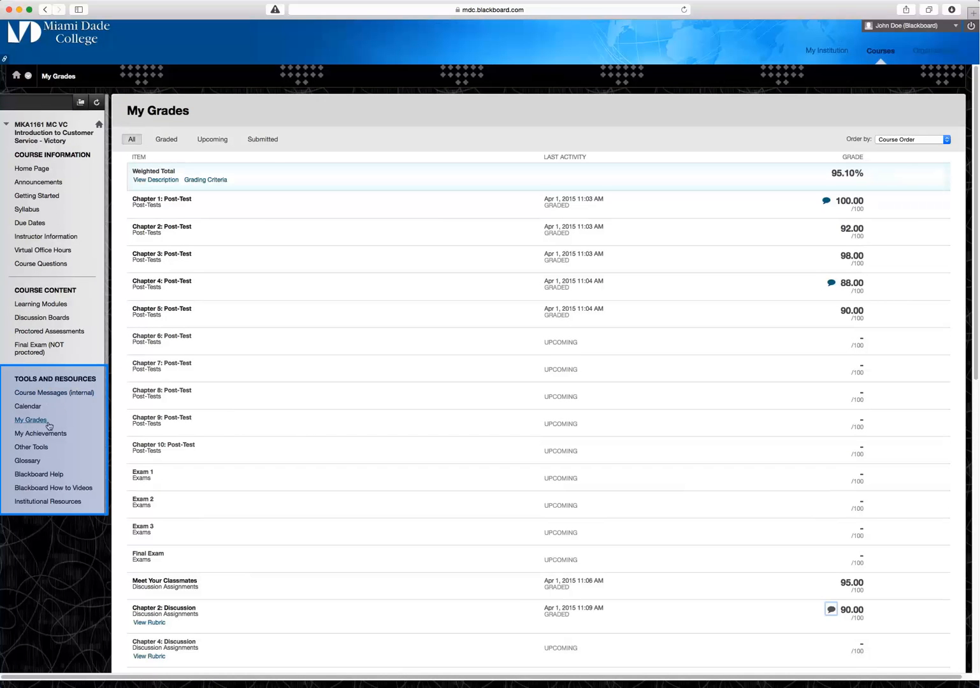
{"action": "mouse_move", "coordinate": [32, 446]}
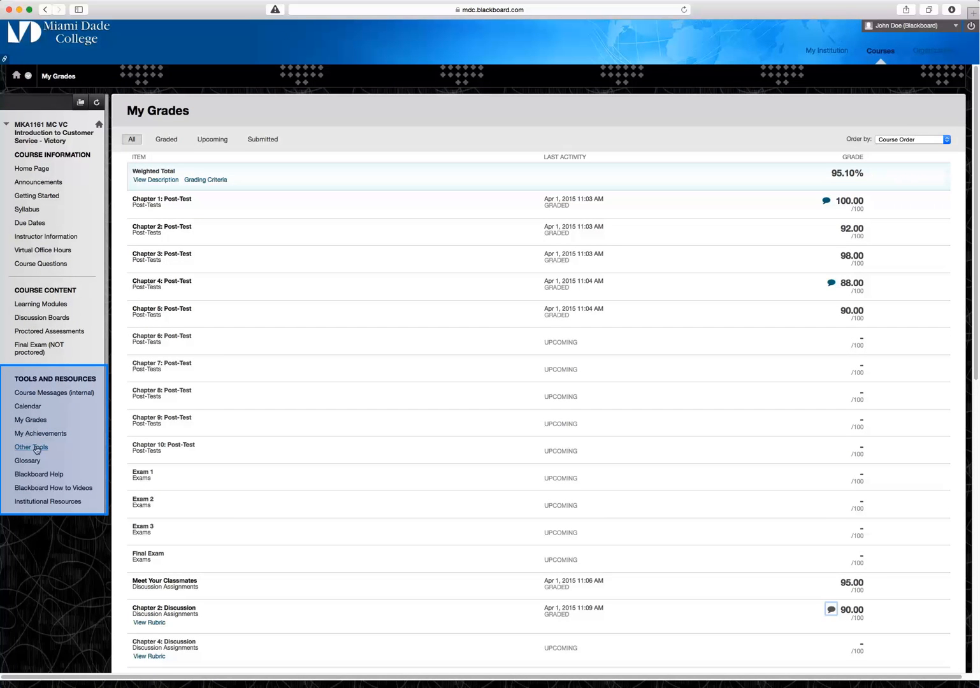
{"action": "mouse_move", "coordinate": [30, 447]}
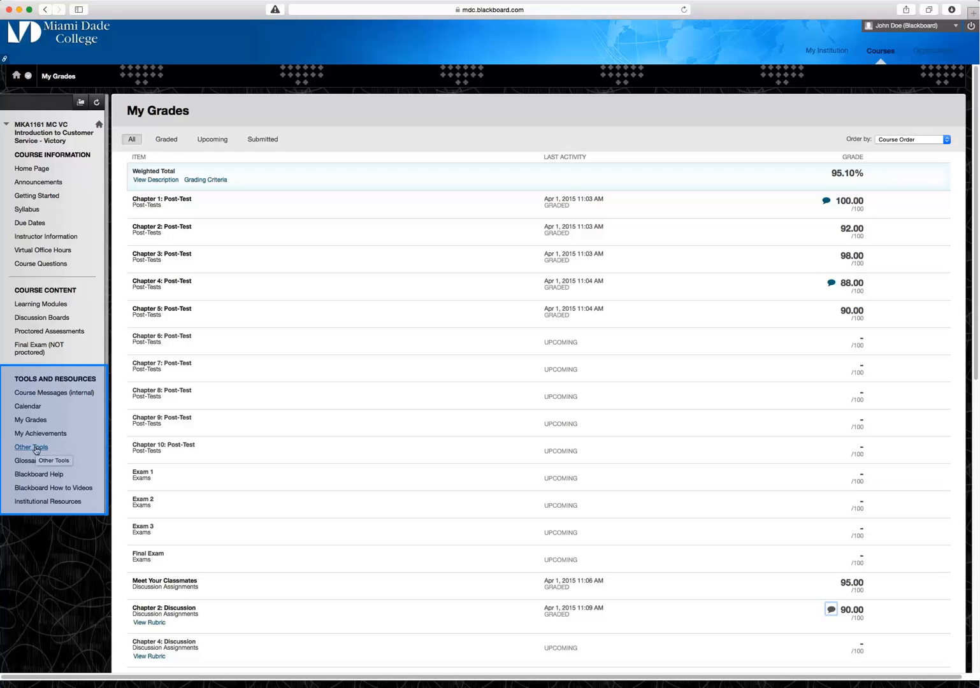
Open the Other Tools page listing Achievements, Blogs, Roster, Send Email and NBC Learn.
{"action": "left_click", "coordinate": [31, 447]}
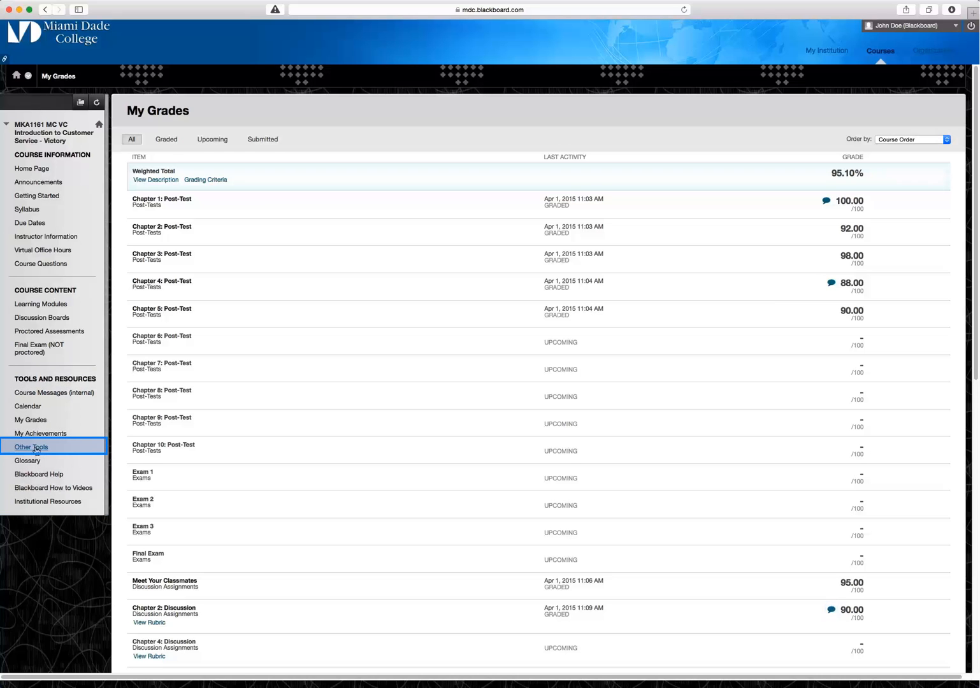
{"action": "left_click", "coordinate": [30, 446]}
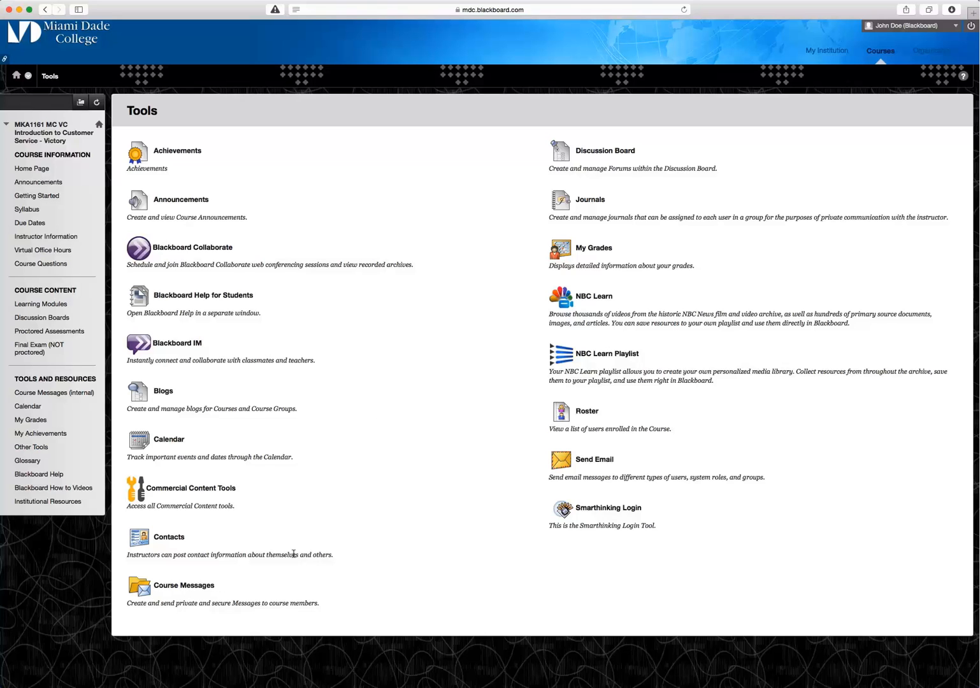
{"action": "mouse_move", "coordinate": [604, 150]}
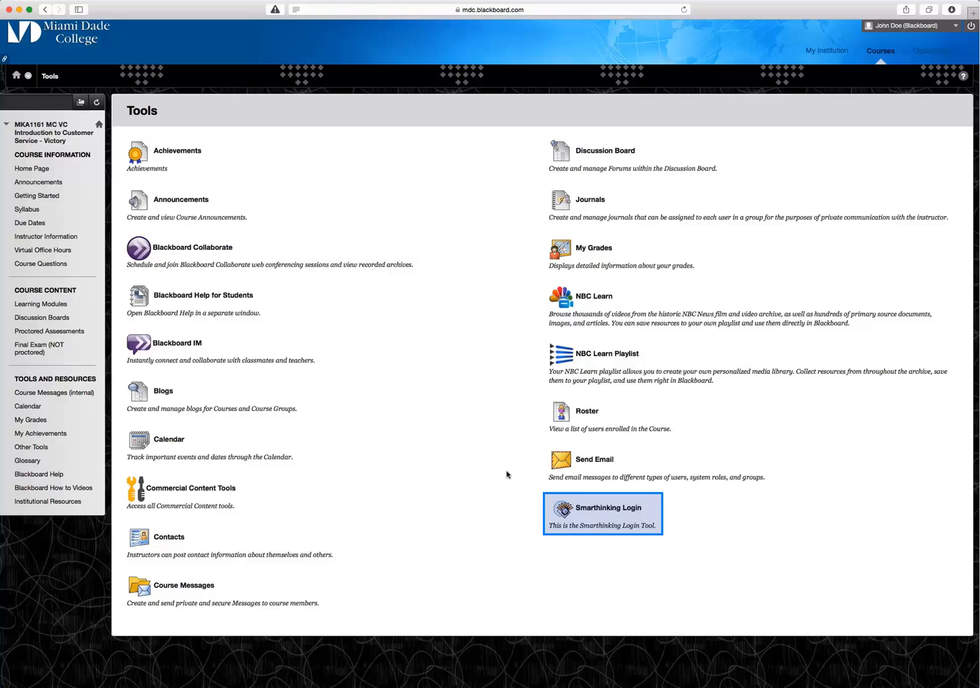
{"action": "mouse_move", "coordinate": [589, 507]}
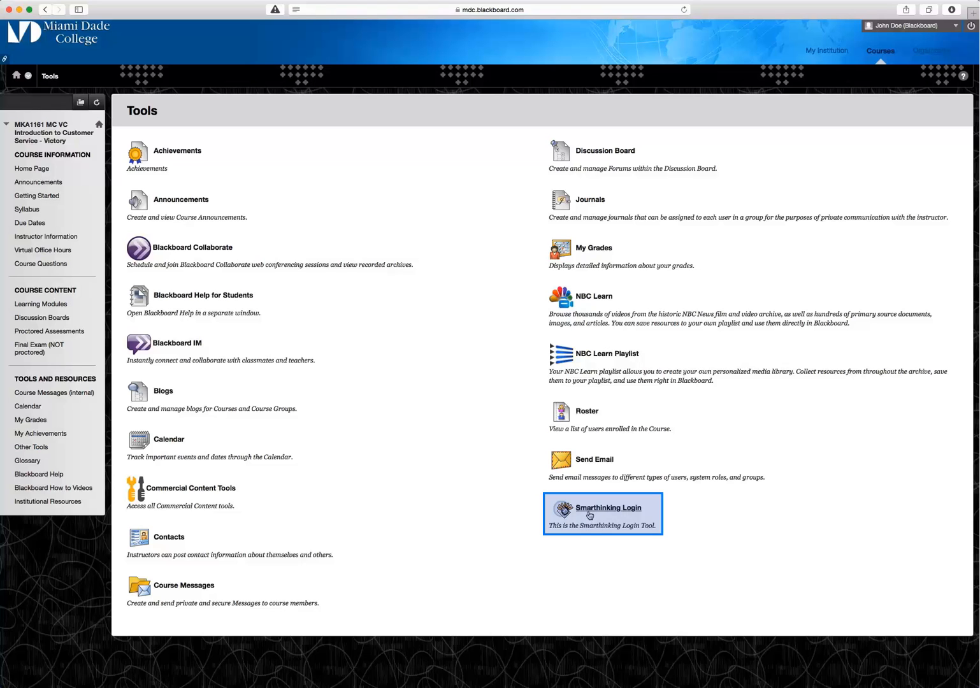
{"action": "mouse_move", "coordinate": [587, 539]}
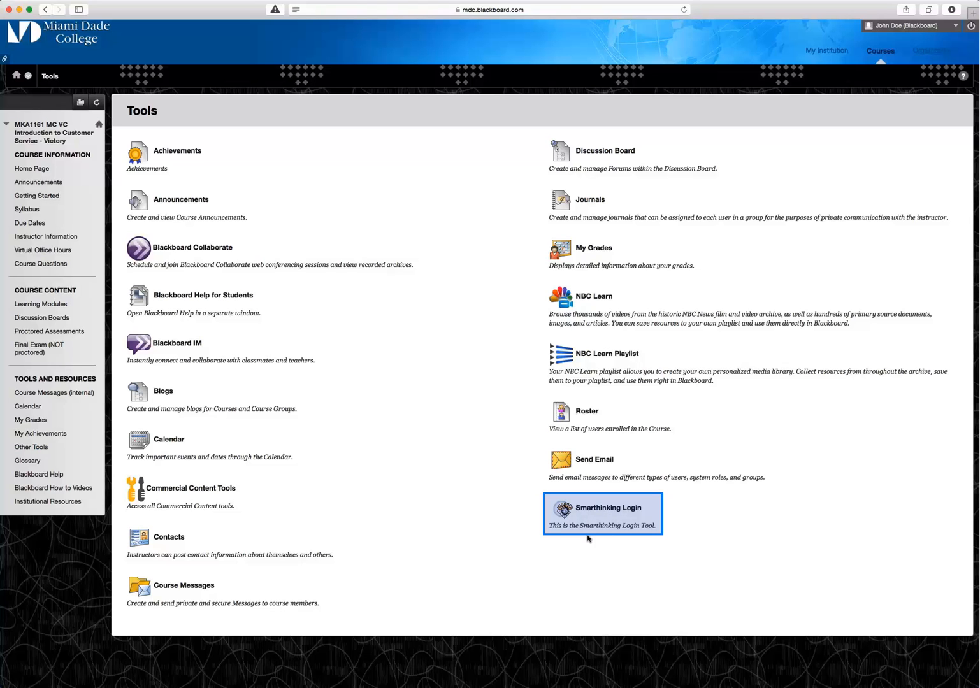